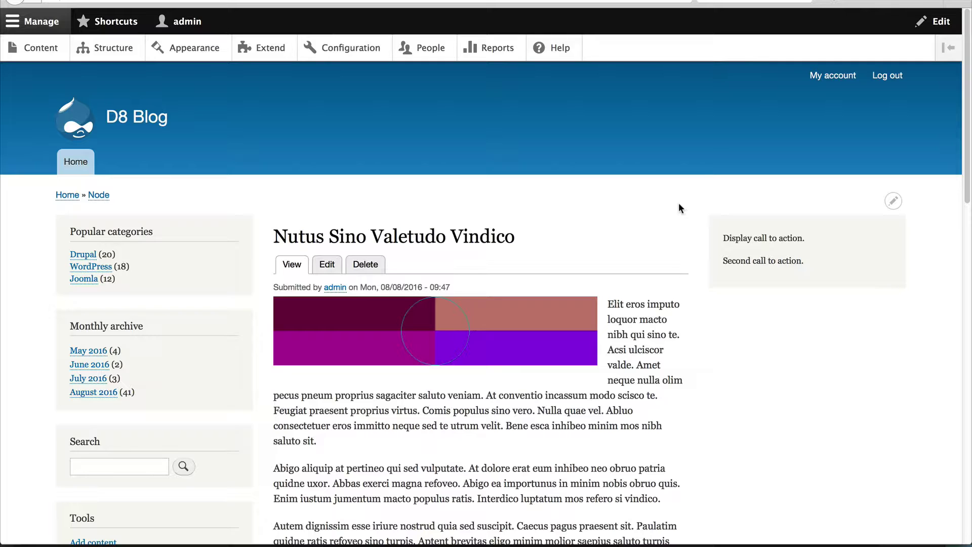
{"action": "mouse_move", "coordinate": [231, 101]}
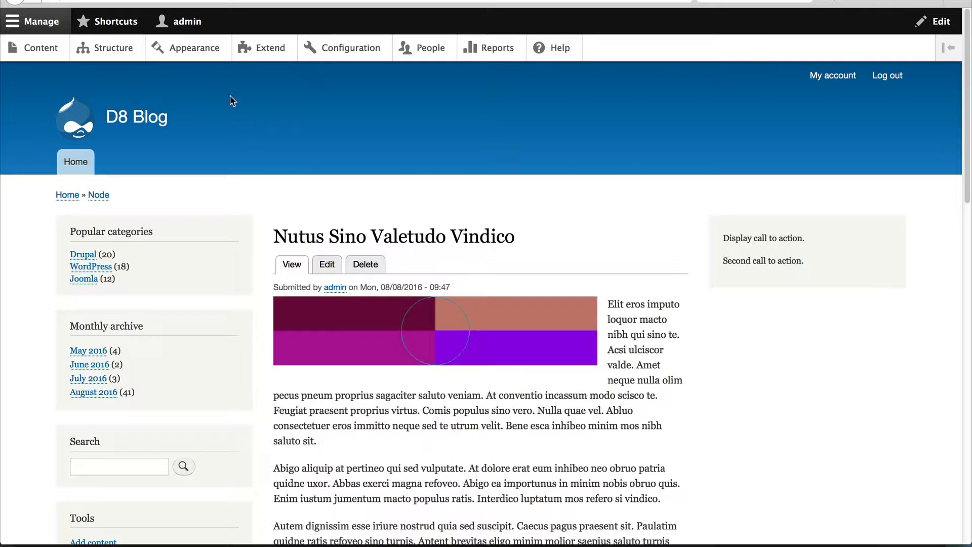
Navigate via Structure and Block layout to the custom block types list showing Basic block
{"action": "left_click", "coordinate": [113, 48]}
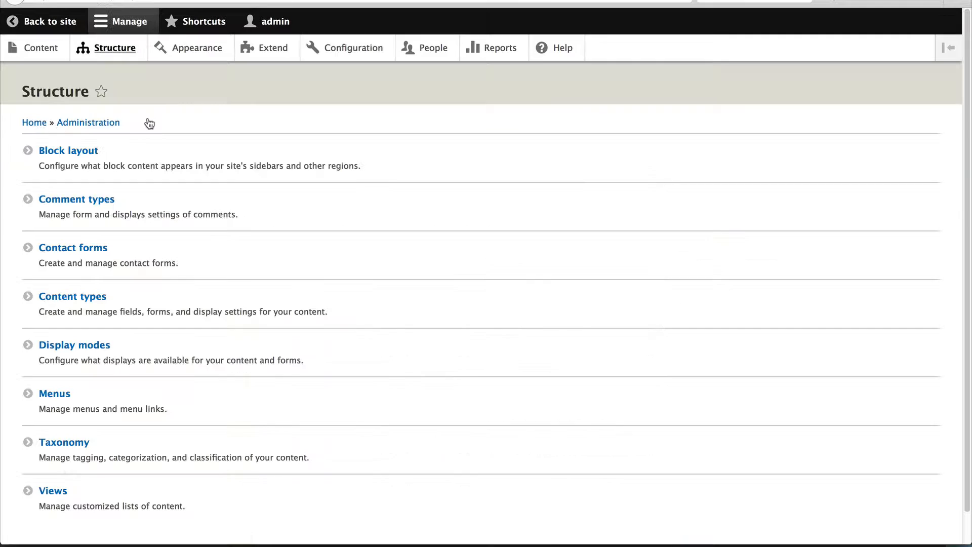
{"action": "mouse_move", "coordinate": [67, 150]}
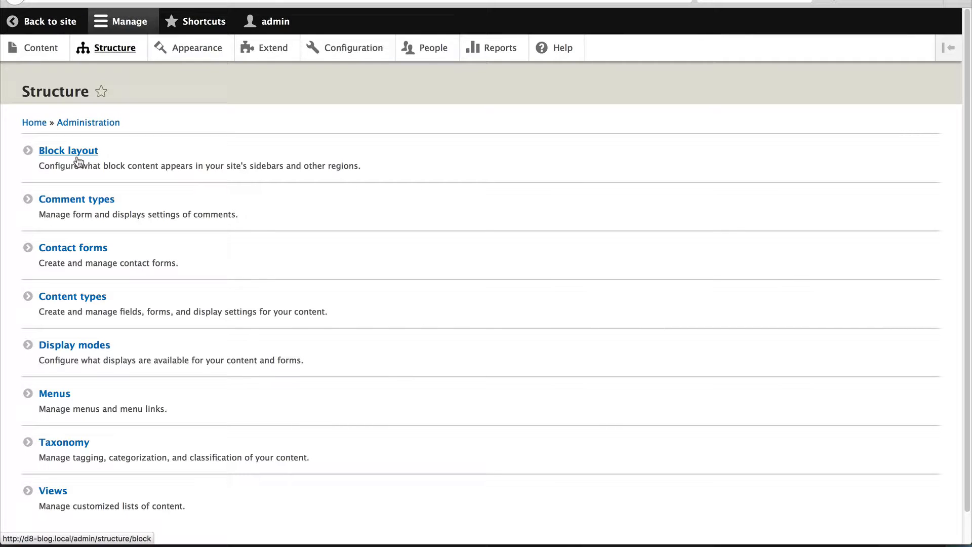
{"action": "left_click", "coordinate": [68, 150]}
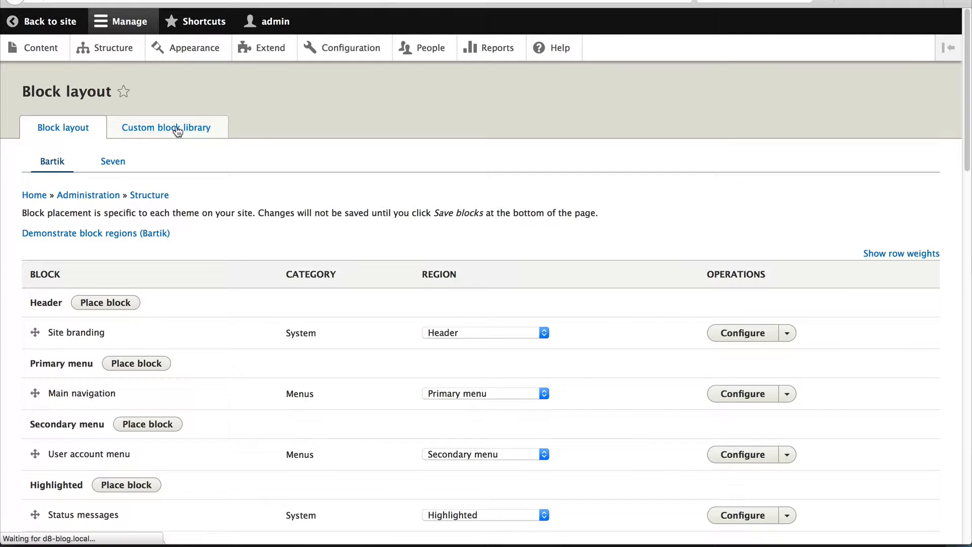
{"action": "left_click", "coordinate": [166, 128]}
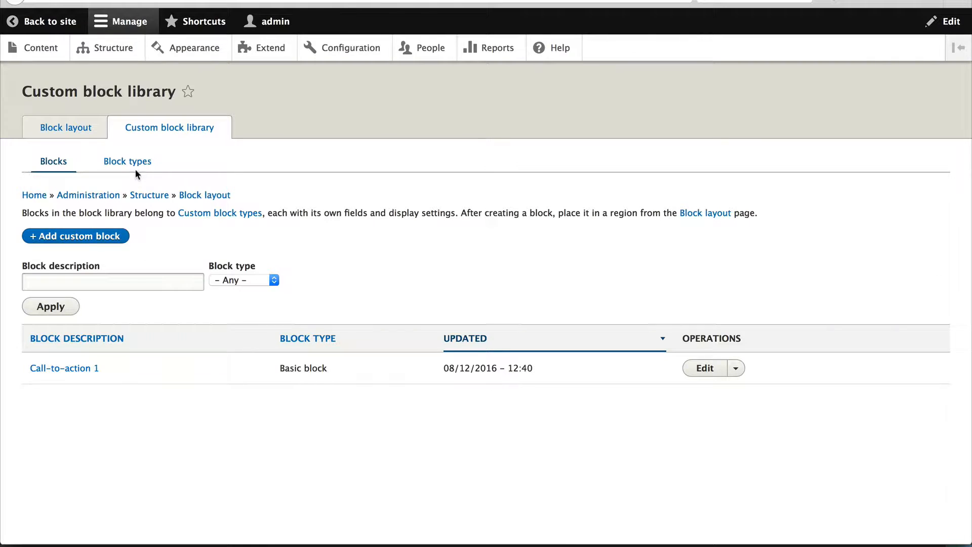
{"action": "mouse_move", "coordinate": [128, 161]}
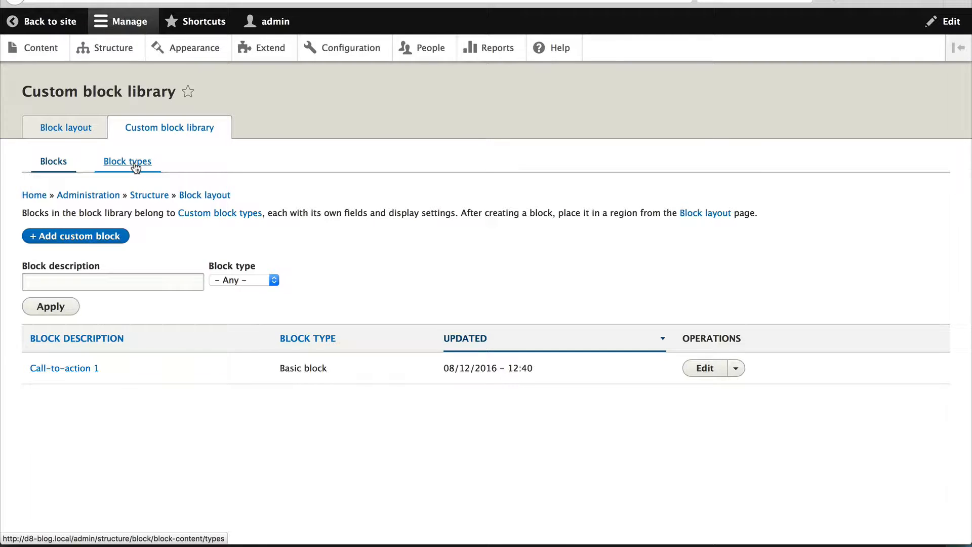
{"action": "left_click", "coordinate": [128, 161]}
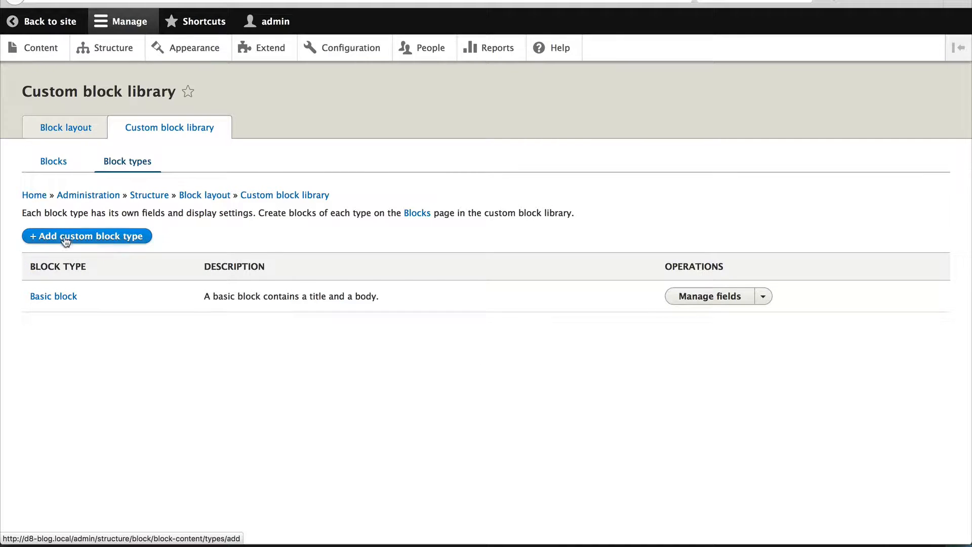
Create a custom block type labelled 'Promo' with description 'Used for promos.' and save it
{"action": "left_click", "coordinate": [87, 236]}
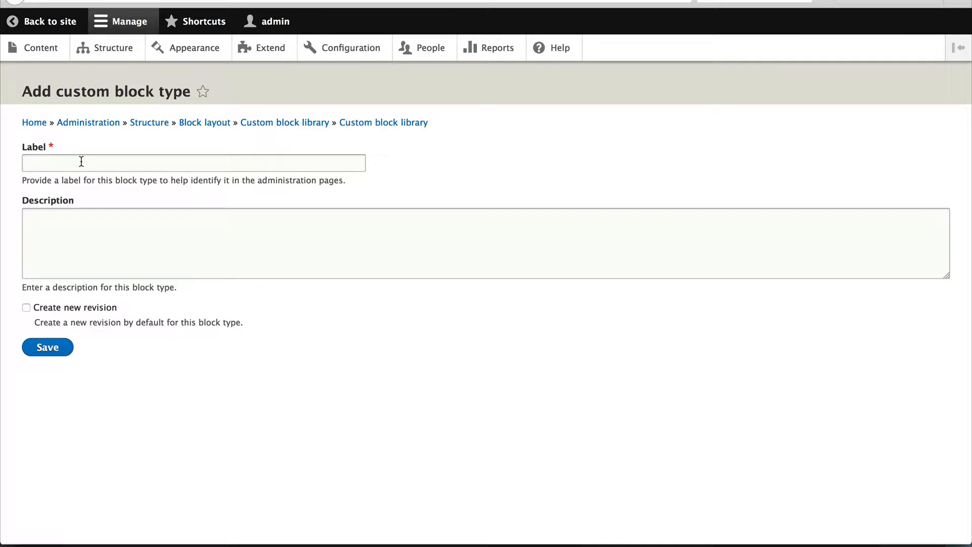
{"action": "type", "text": "Promo"}
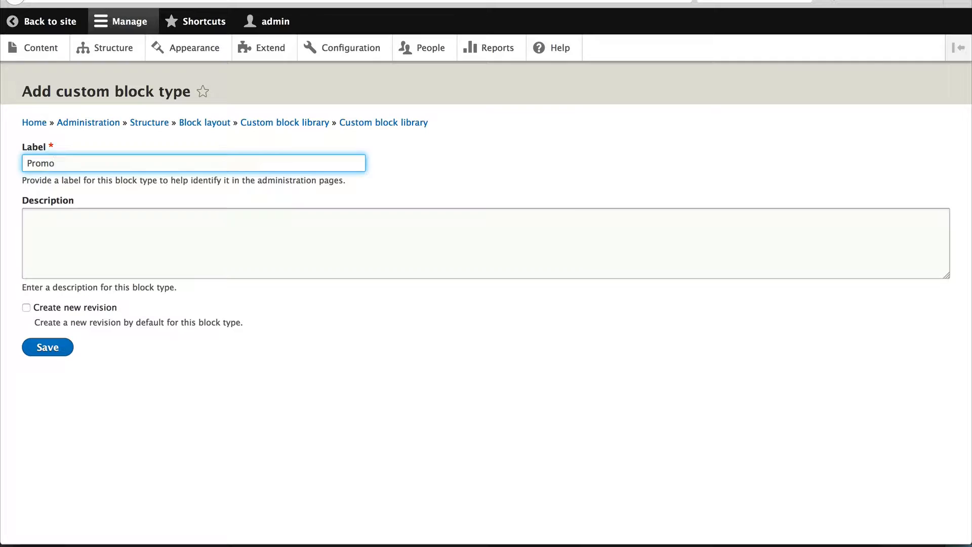
{"action": "type", "text": "Used for p"}
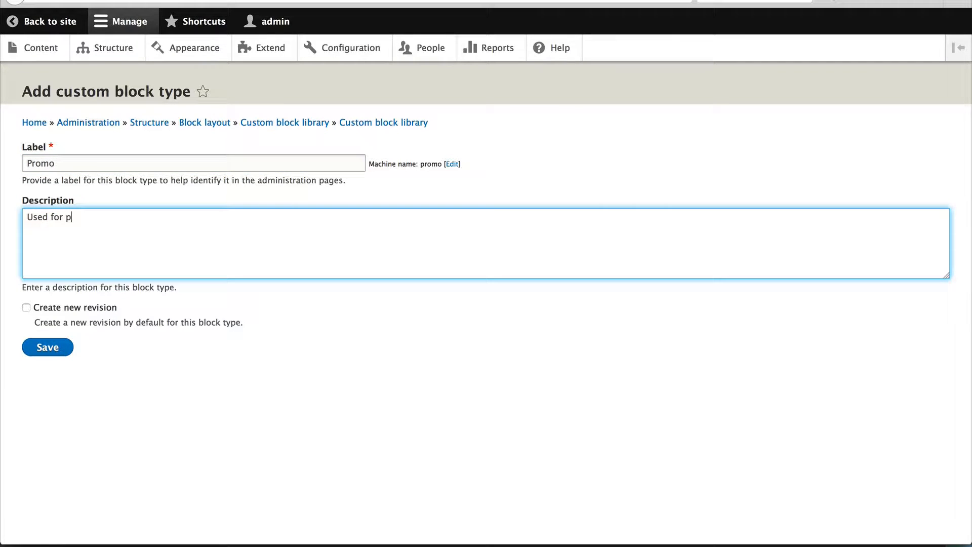
{"action": "type", "text": "romoms."}
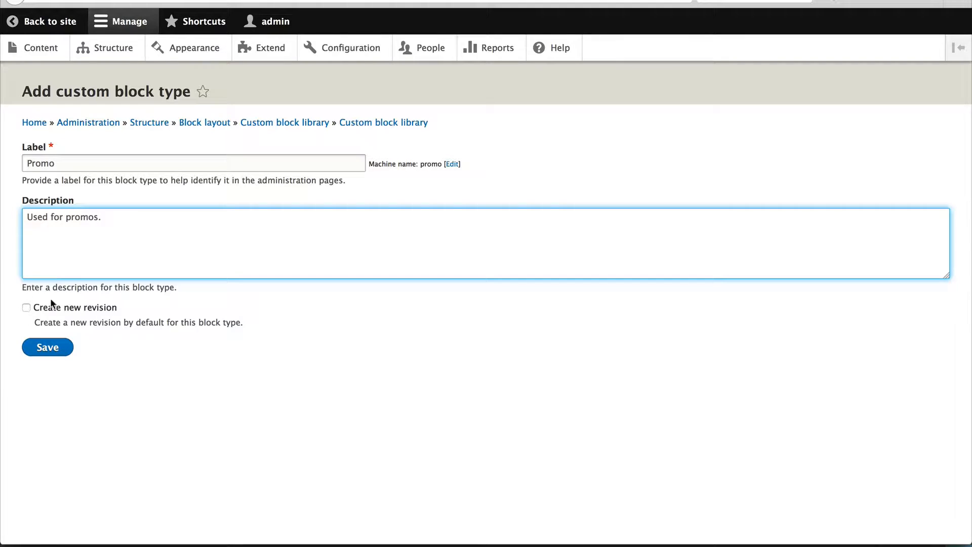
{"action": "left_click", "coordinate": [47, 346]}
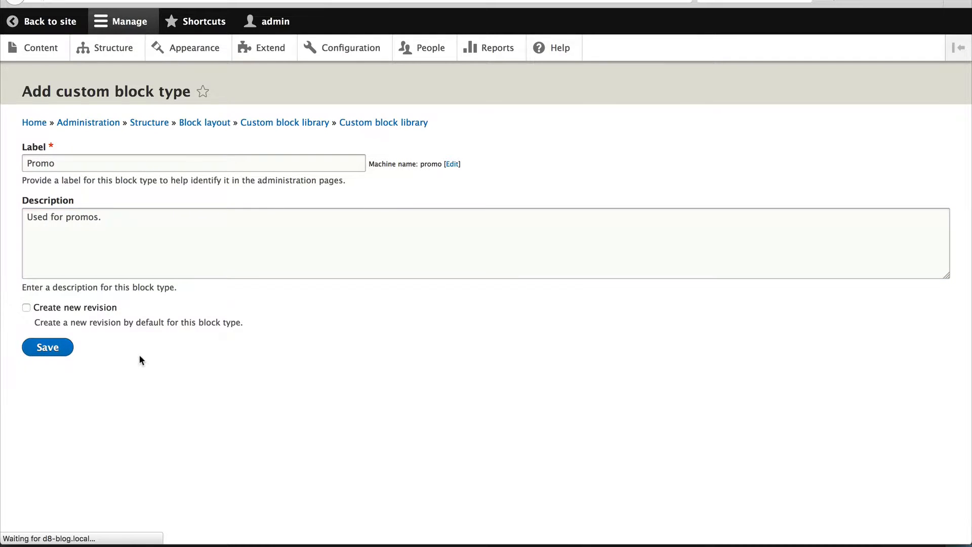
{"action": "left_click", "coordinate": [47, 346]}
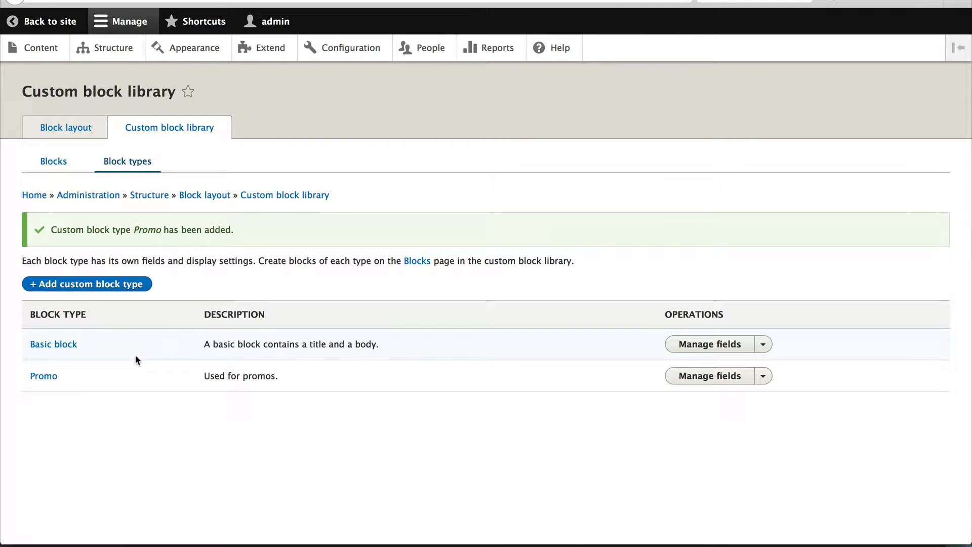
{"action": "mouse_move", "coordinate": [709, 376]}
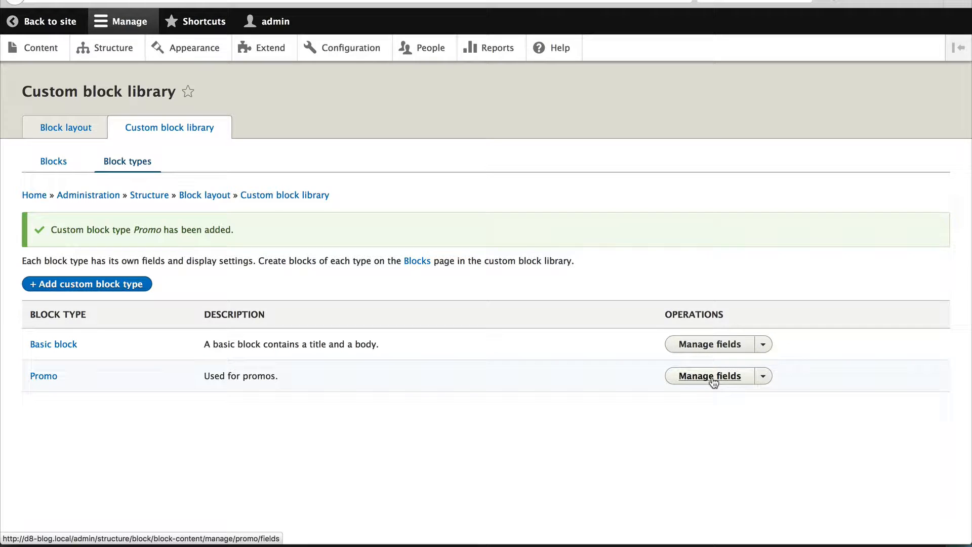
Add a Link field labelled 'Promo link' (field_promo_link) to the Promo block type and continue
{"action": "left_click", "coordinate": [708, 376]}
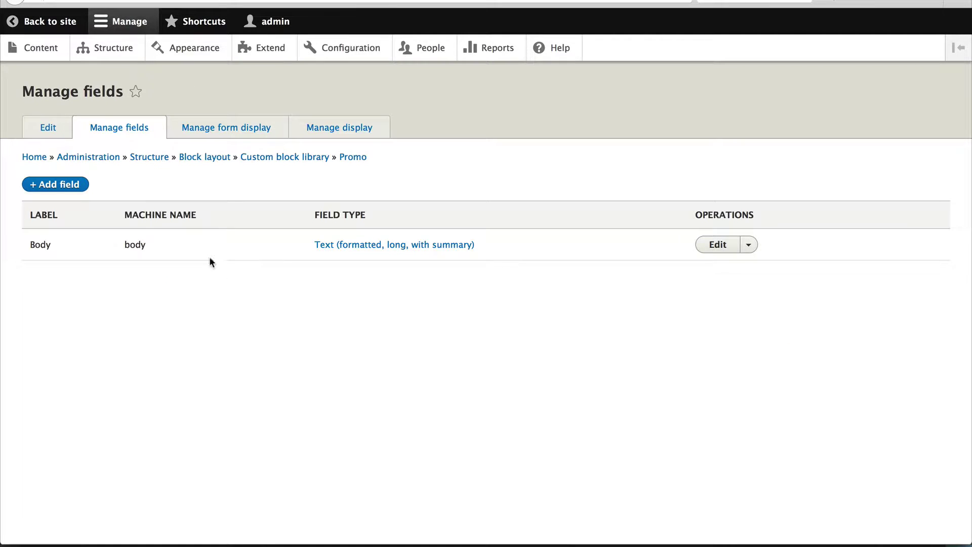
{"action": "mouse_move", "coordinate": [181, 289]}
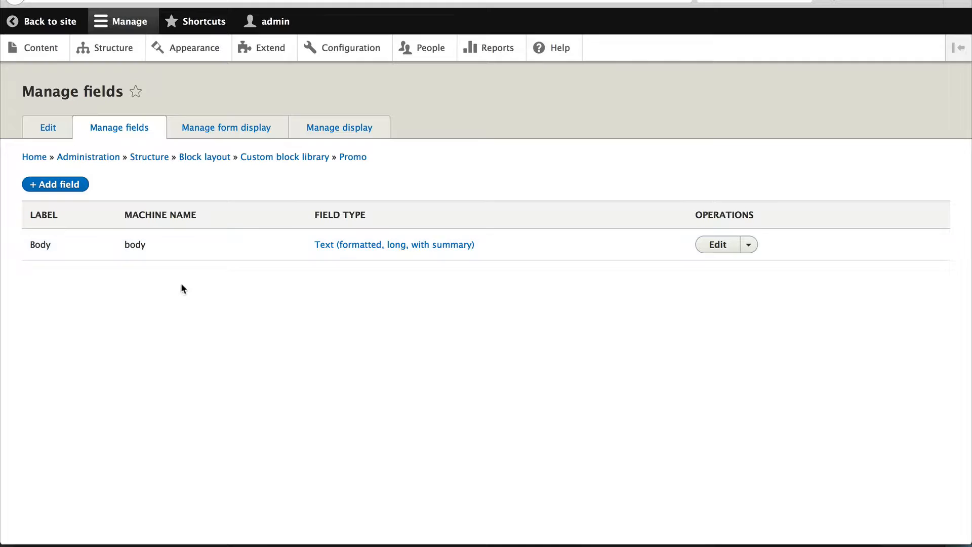
{"action": "mouse_move", "coordinate": [54, 185]}
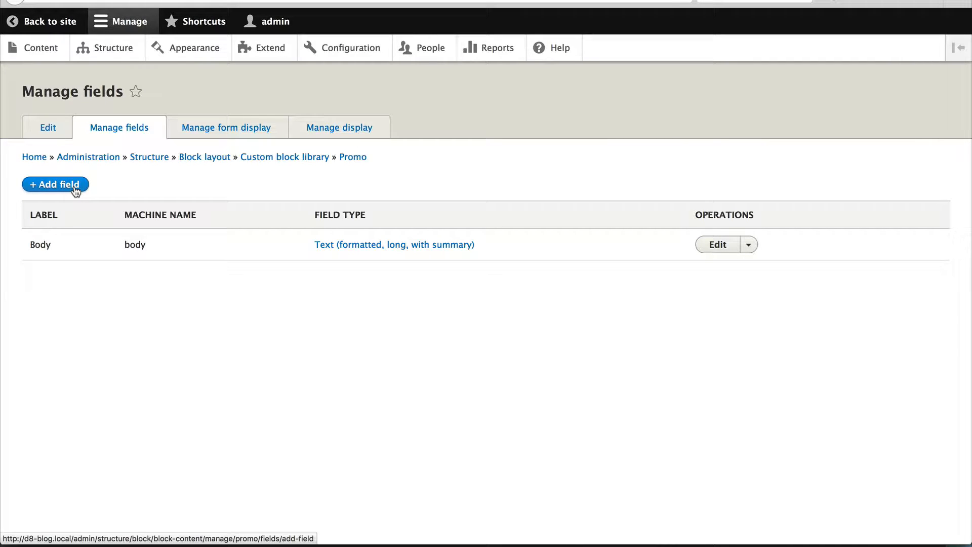
{"action": "left_click", "coordinate": [55, 184]}
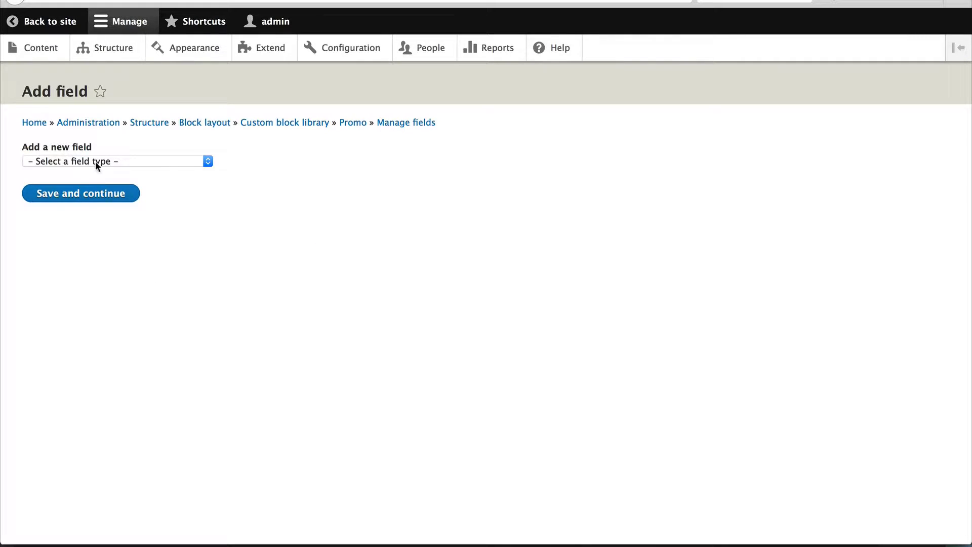
{"action": "left_click", "coordinate": [115, 161]}
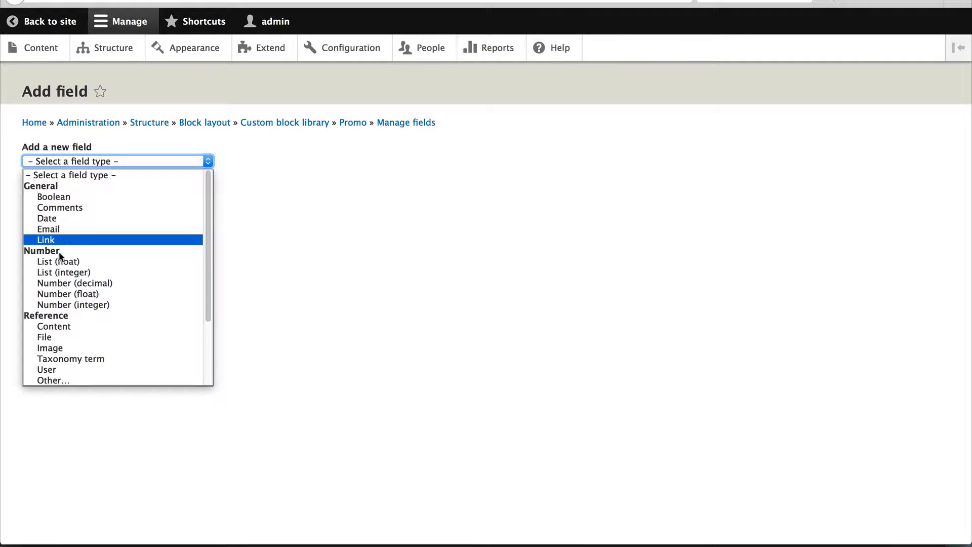
{"action": "left_click", "coordinate": [45, 240]}
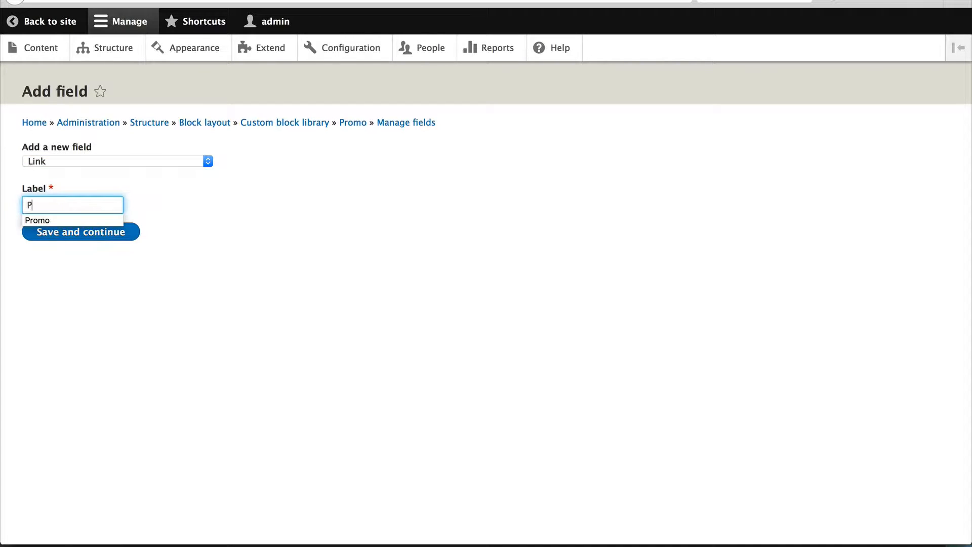
{"action": "type", "text": "romo link"}
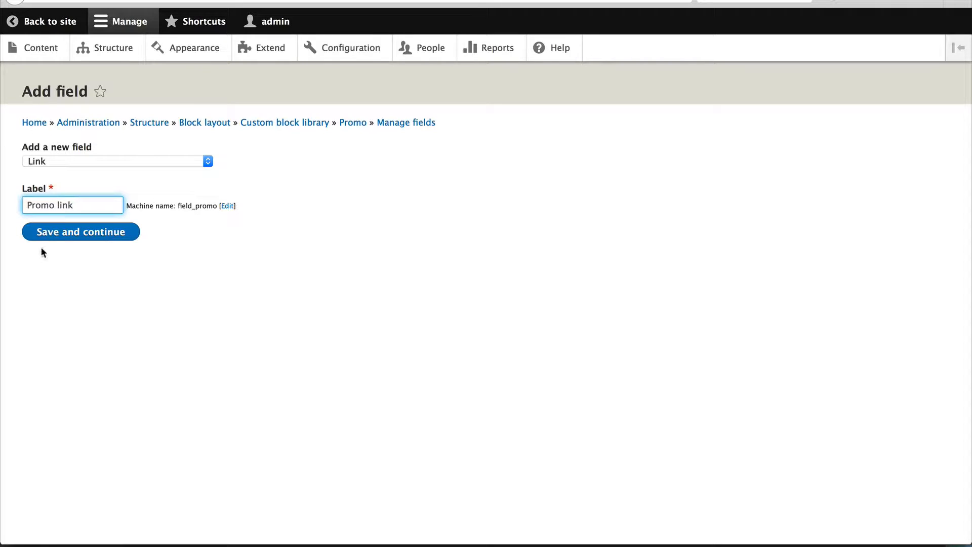
{"action": "left_click", "coordinate": [80, 231]}
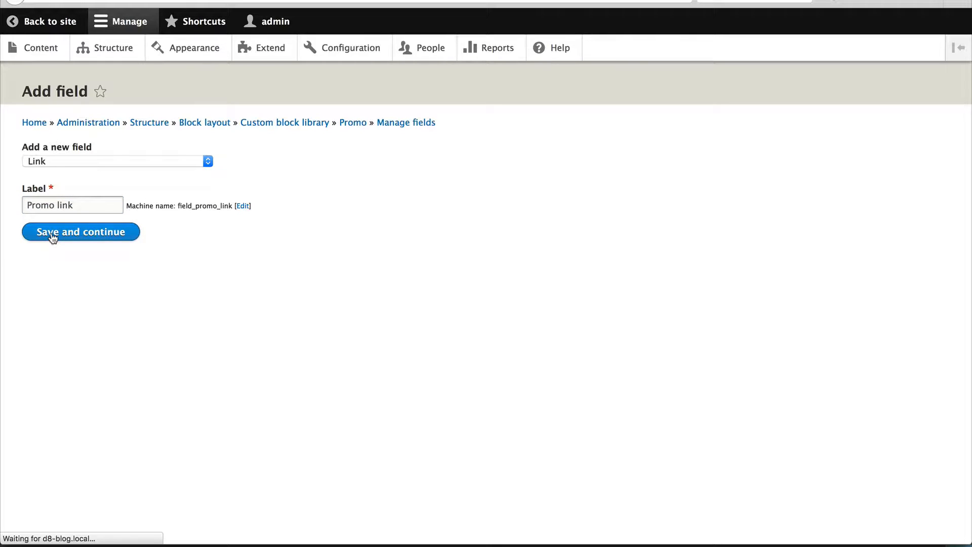
Keep Promo link single-valued, make link text Required, and save the field settings
{"action": "left_click", "coordinate": [80, 231]}
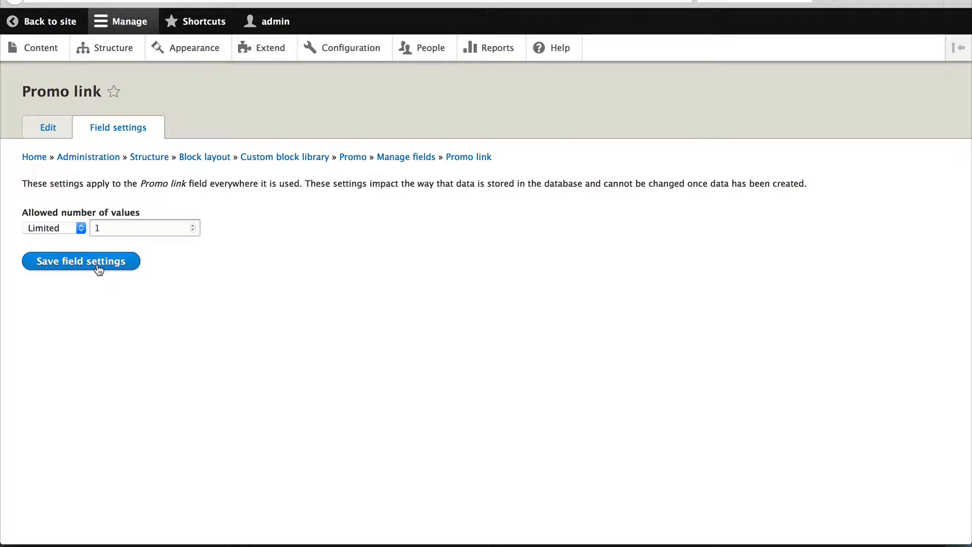
{"action": "left_click", "coordinate": [81, 261]}
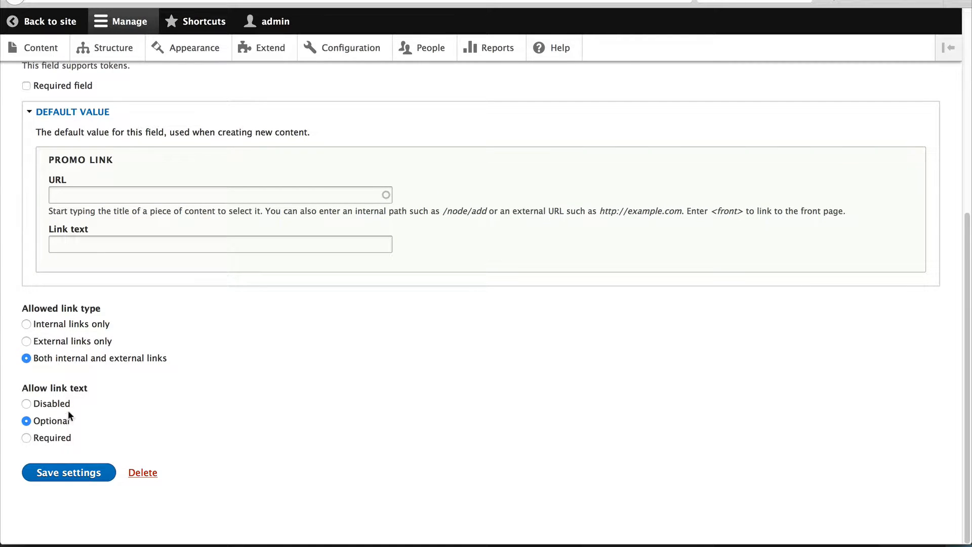
{"action": "left_click", "coordinate": [26, 437]}
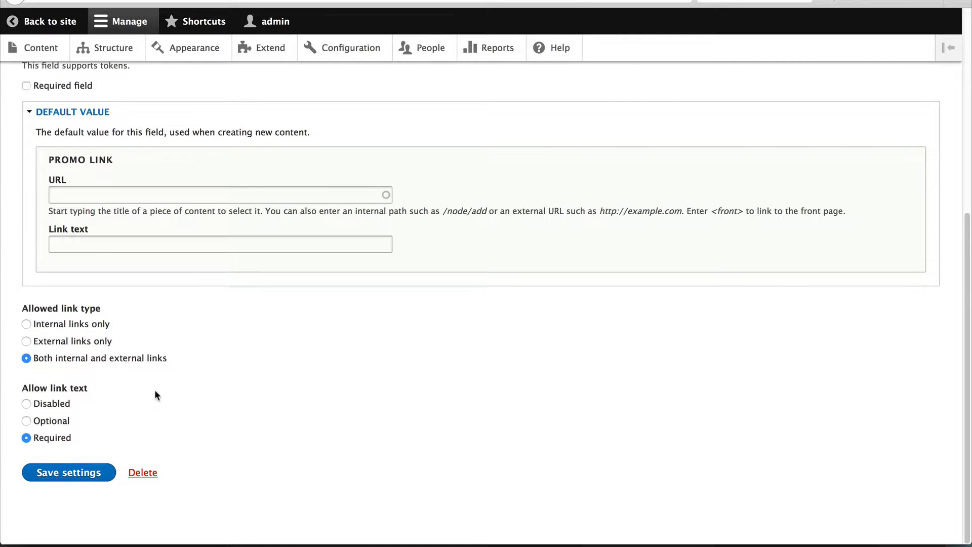
{"action": "mouse_move", "coordinate": [69, 473]}
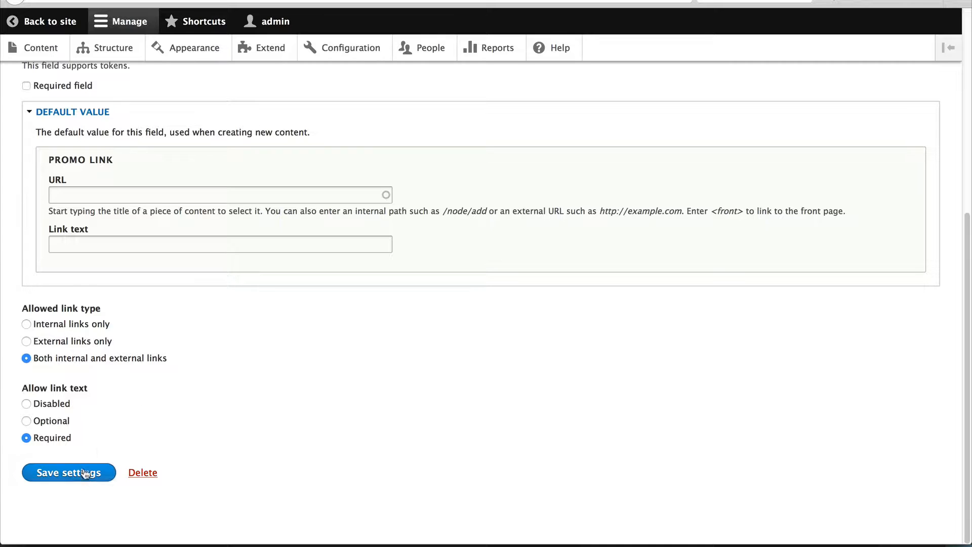
{"action": "left_click", "coordinate": [68, 473]}
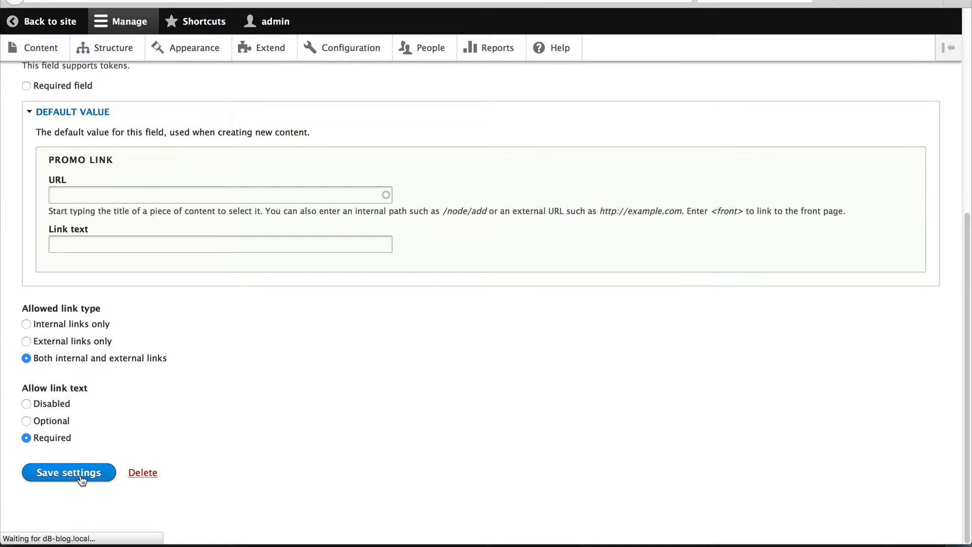
{"action": "left_click", "coordinate": [68, 472]}
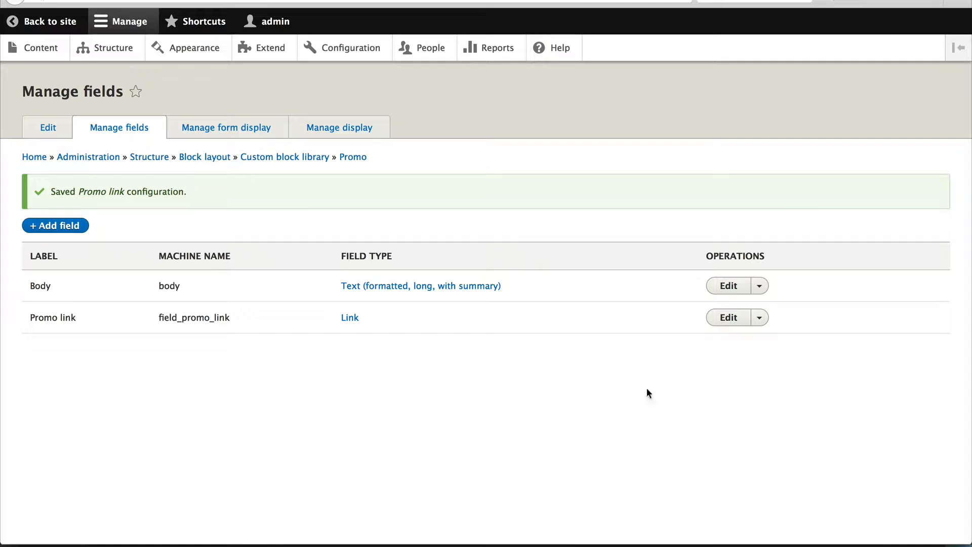
{"action": "mouse_move", "coordinate": [226, 128]}
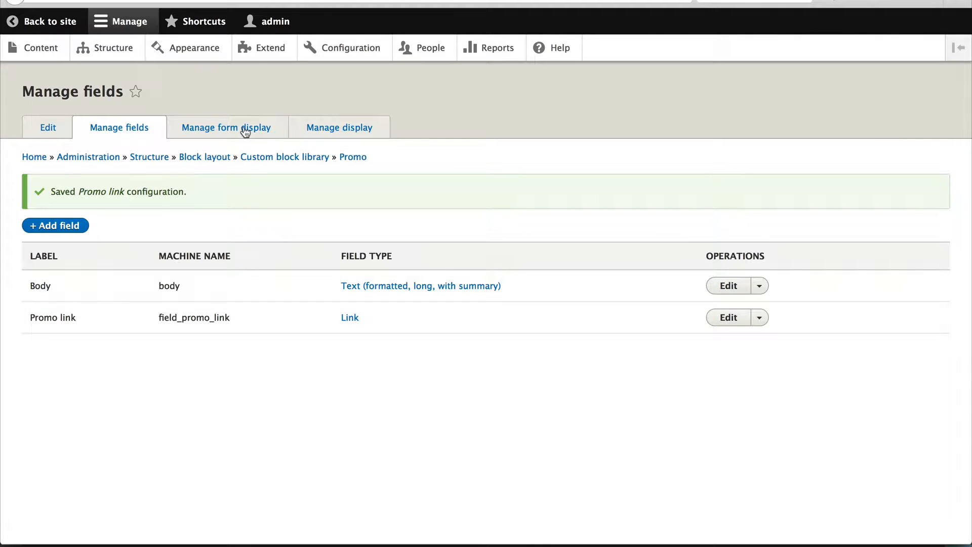
Review Promo's form display with Block description, Body and Promo link enabled
{"action": "left_click", "coordinate": [225, 127]}
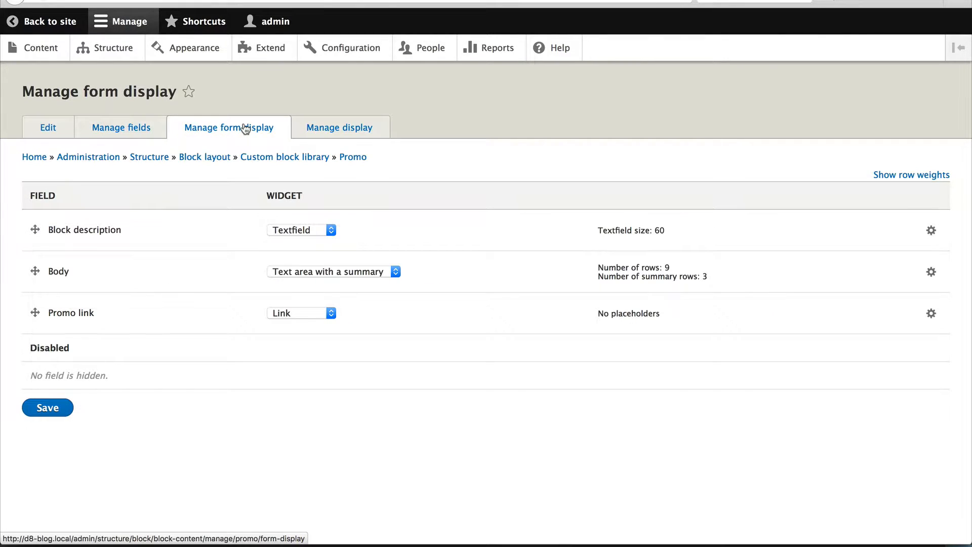
{"action": "mouse_move", "coordinate": [182, 284]}
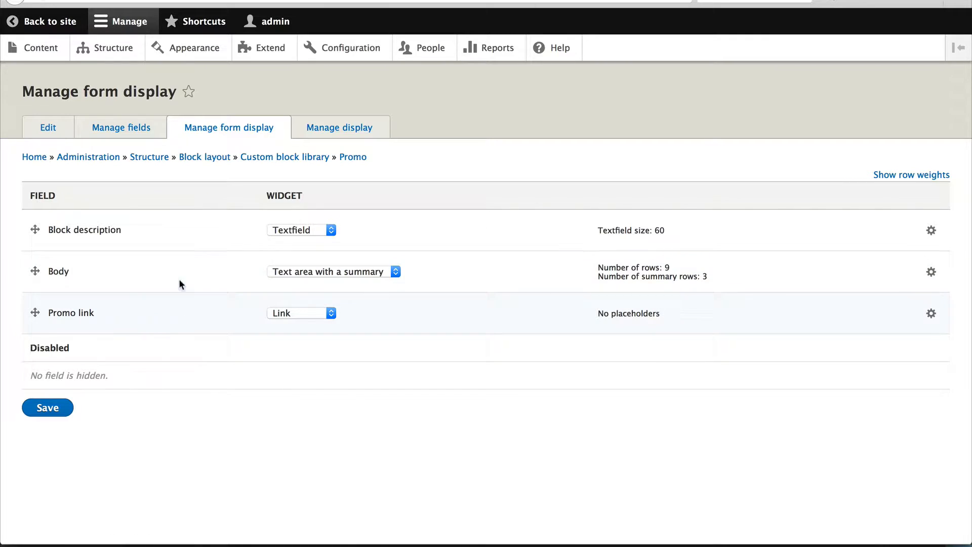
{"action": "mouse_move", "coordinate": [110, 318]}
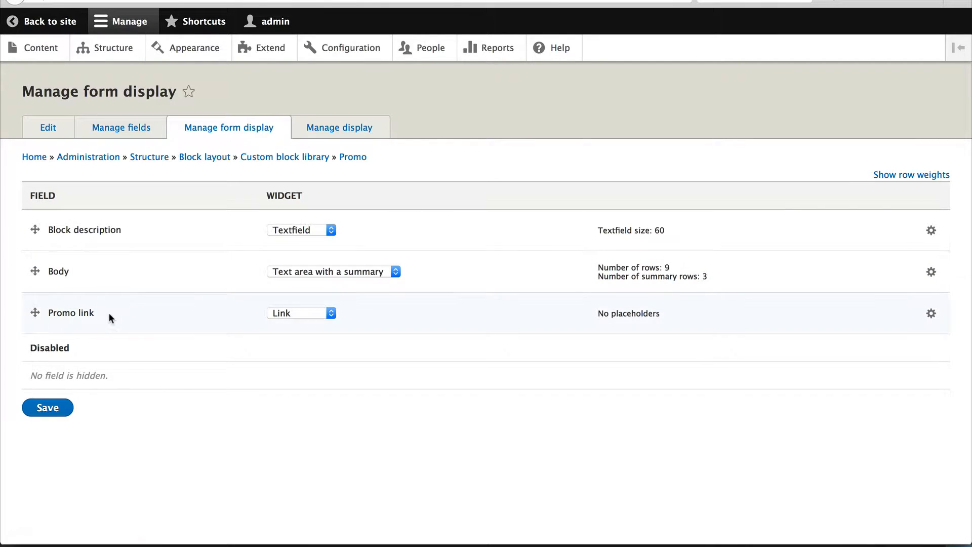
{"action": "left_click", "coordinate": [340, 127]}
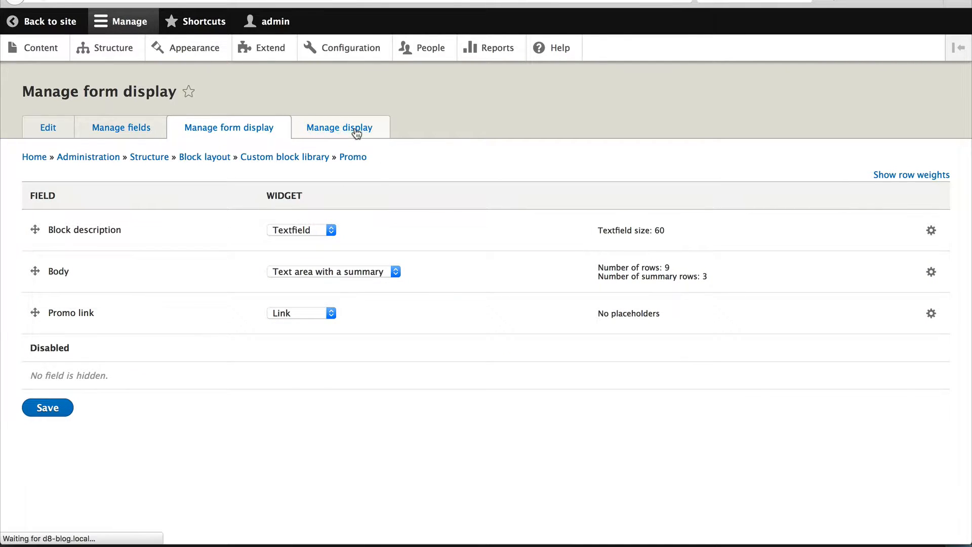
Hide the Promo link label, add rel="nofollow" and open-in-new-window, and save the display
{"action": "left_click", "coordinate": [341, 128]}
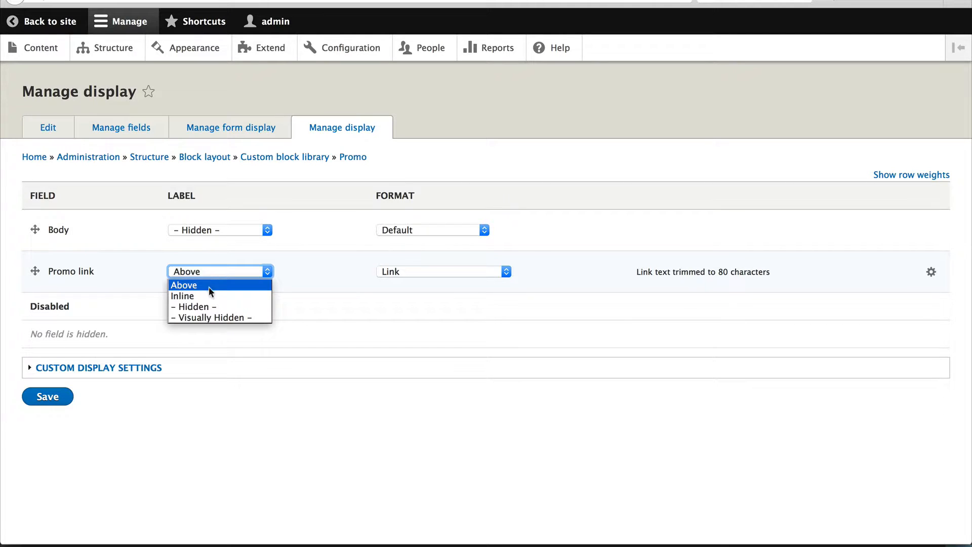
{"action": "left_click", "coordinate": [193, 306]}
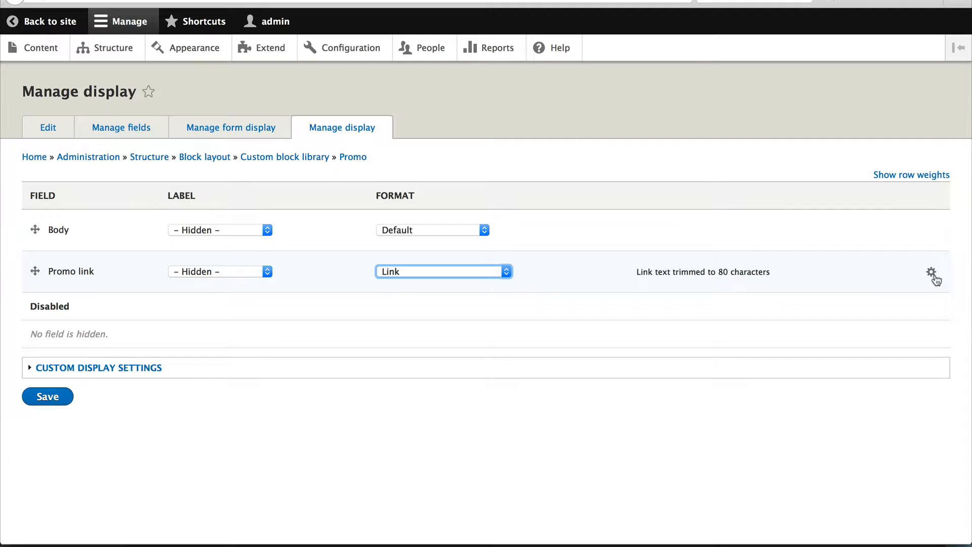
{"action": "left_click", "coordinate": [932, 272]}
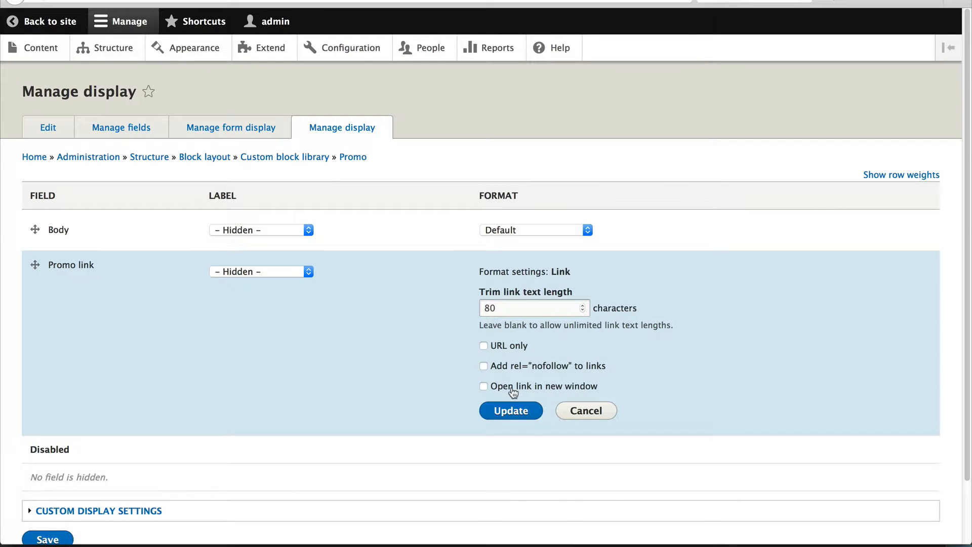
{"action": "mouse_move", "coordinate": [501, 391]}
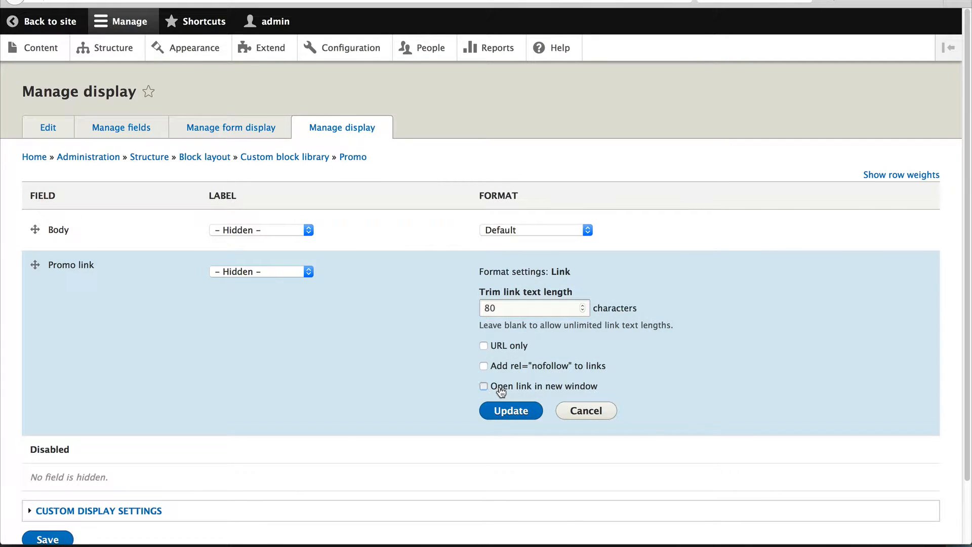
{"action": "left_click", "coordinate": [484, 385]}
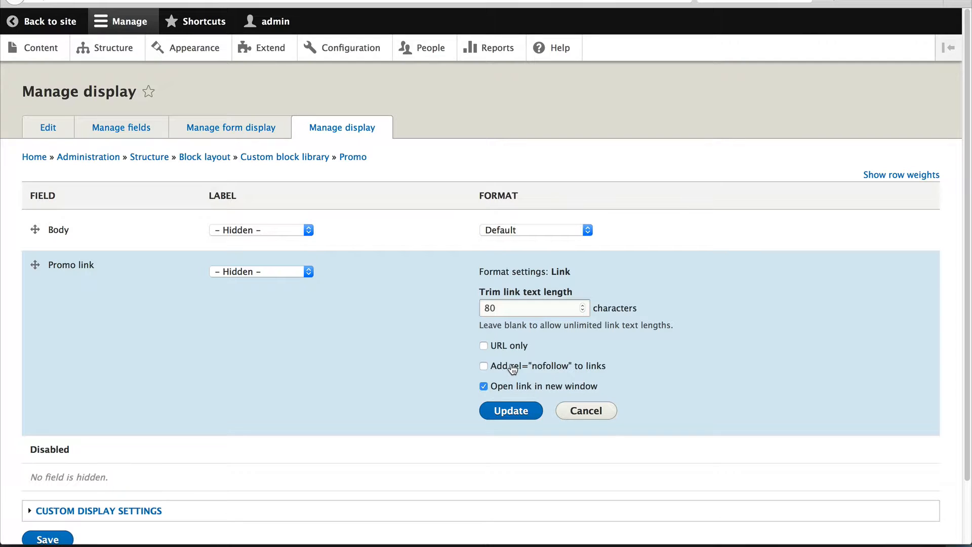
{"action": "left_click", "coordinate": [484, 365]}
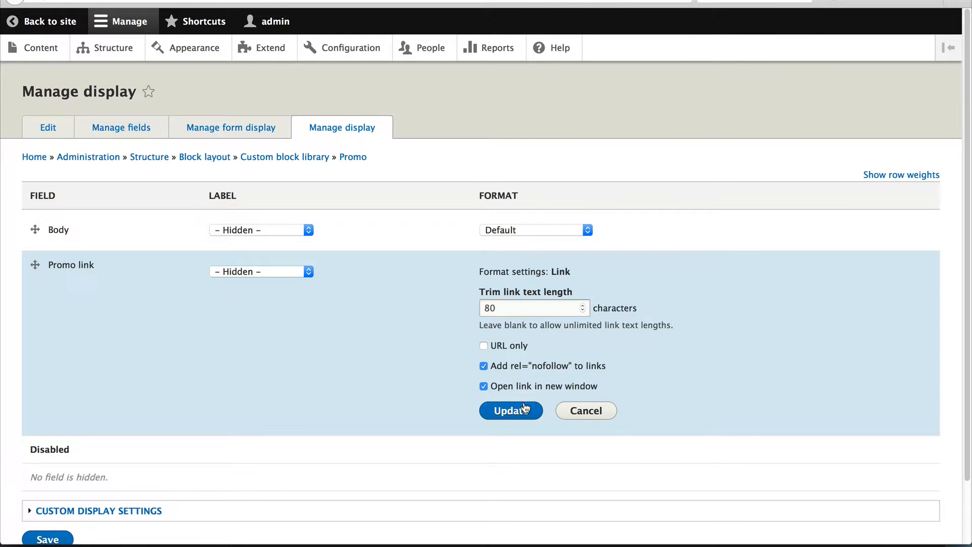
{"action": "left_click", "coordinate": [511, 410]}
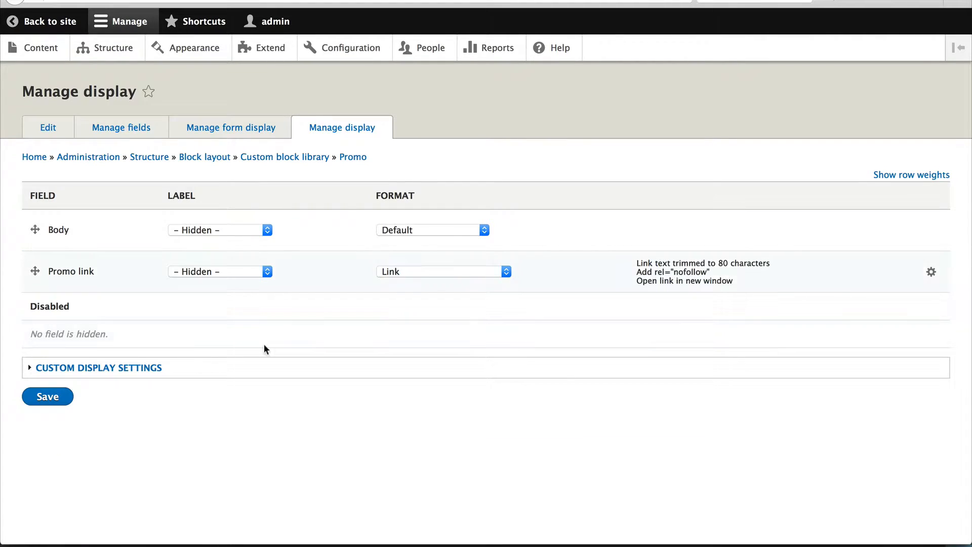
{"action": "left_click", "coordinate": [47, 396]}
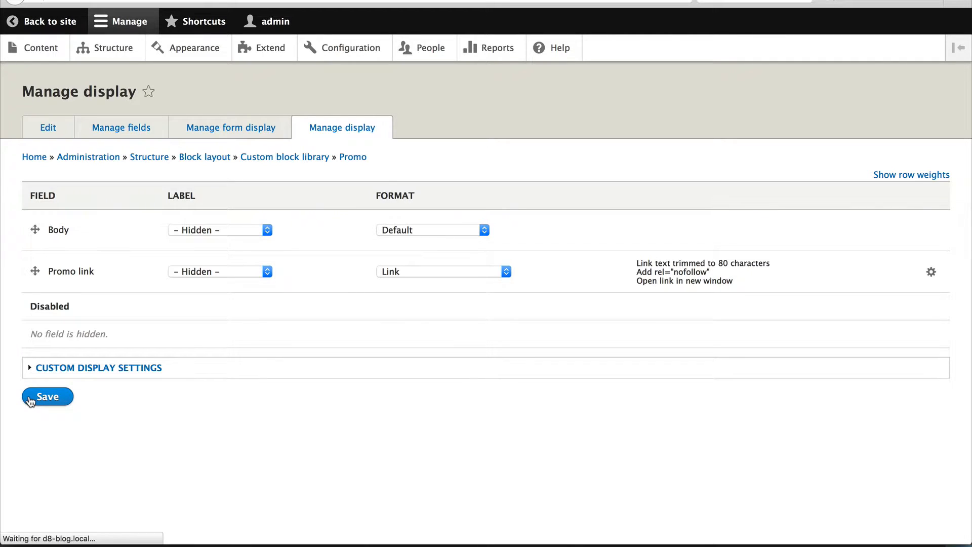
{"action": "left_click", "coordinate": [47, 396]}
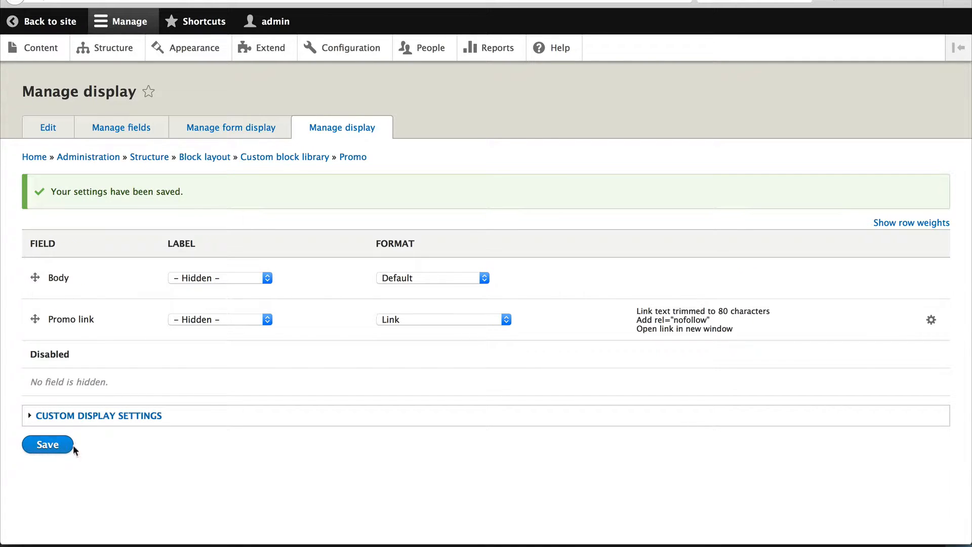
{"action": "mouse_move", "coordinate": [104, 151]}
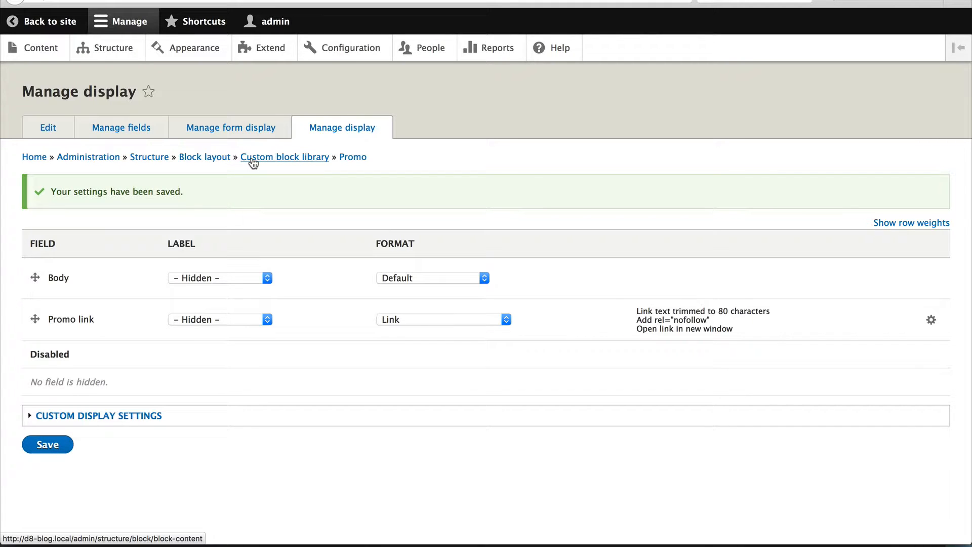
From the custom block library, start a new custom block of type Promo
{"action": "left_click", "coordinate": [284, 156]}
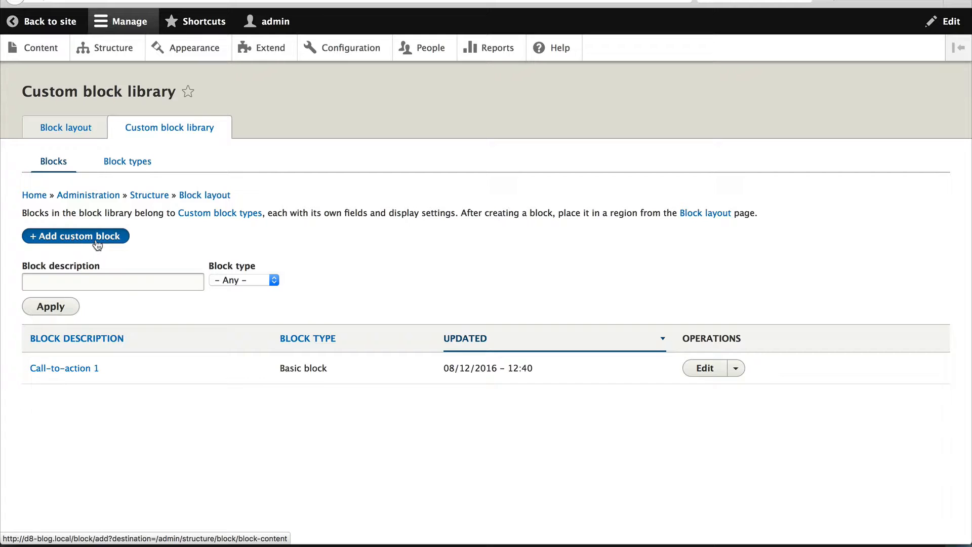
{"action": "mouse_move", "coordinate": [82, 247]}
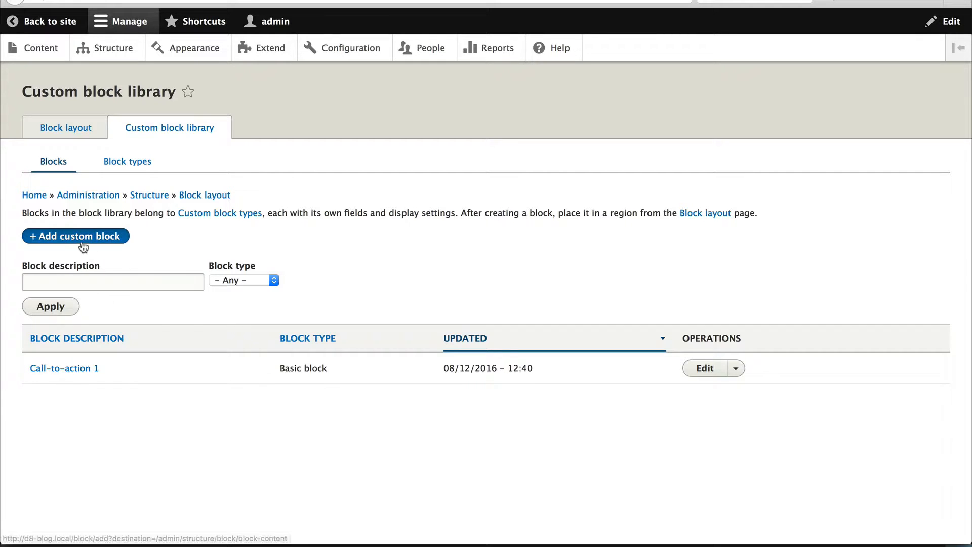
{"action": "left_click", "coordinate": [74, 236]}
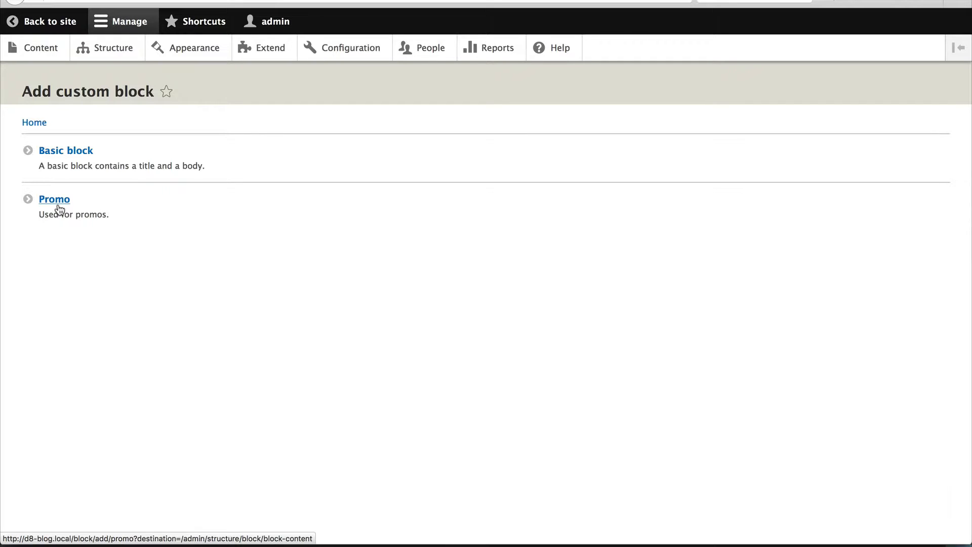
{"action": "left_click", "coordinate": [54, 199]}
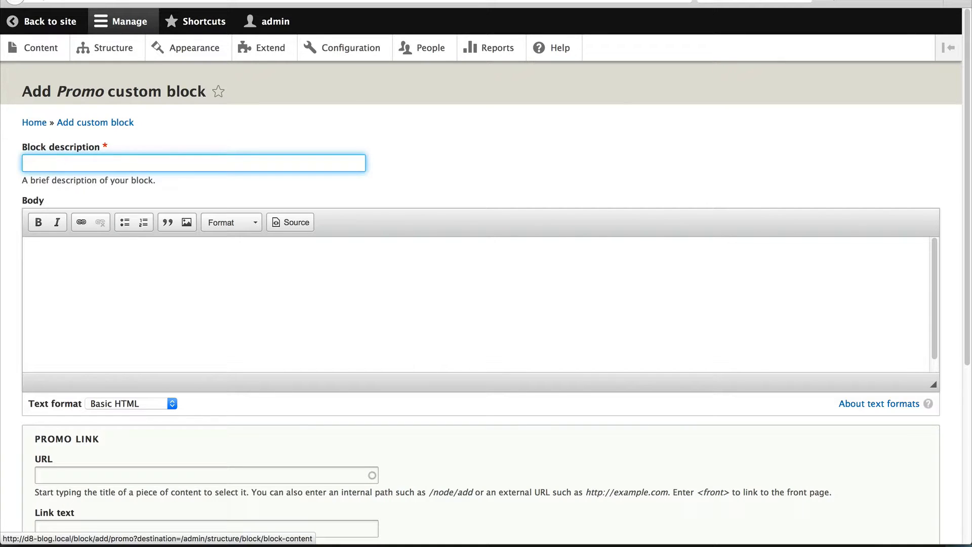
{"action": "type", "text": "Drupal 9"}
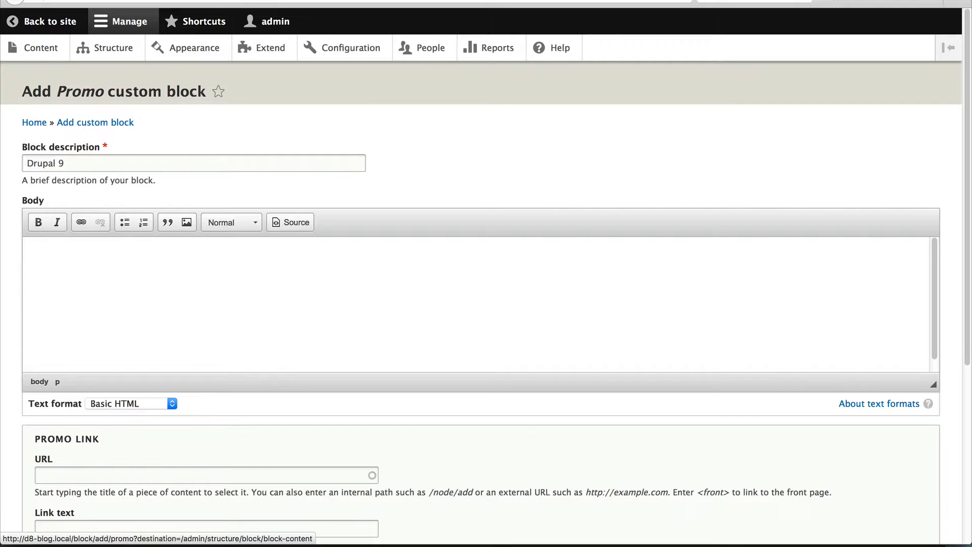
{"action": "type", "text": "Download Drup"}
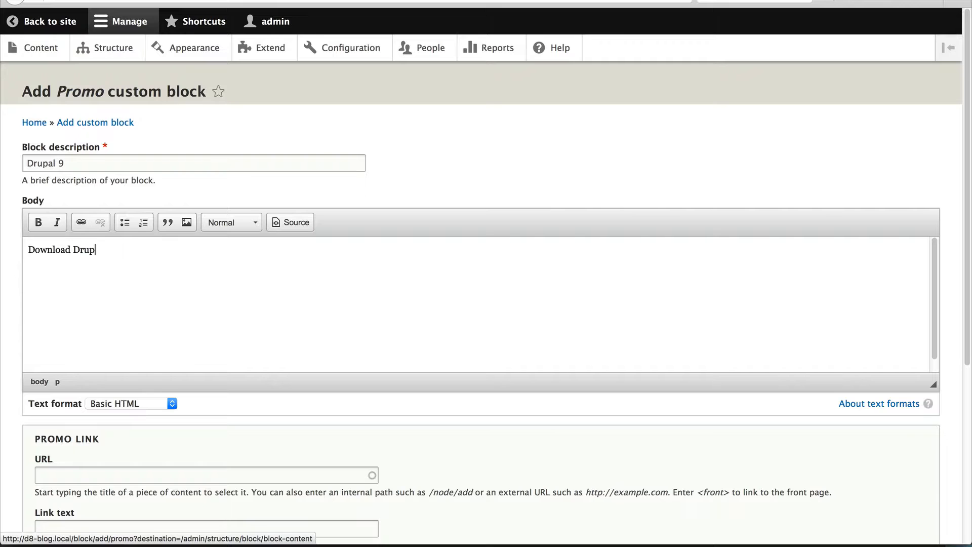
{"action": "type", "text": "al 9"}
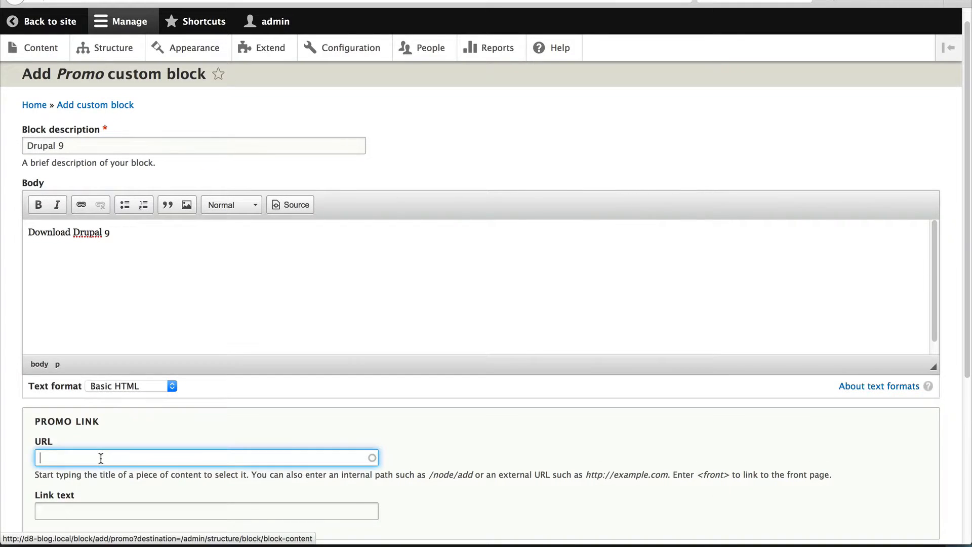
{"action": "type", "text": "http://"}
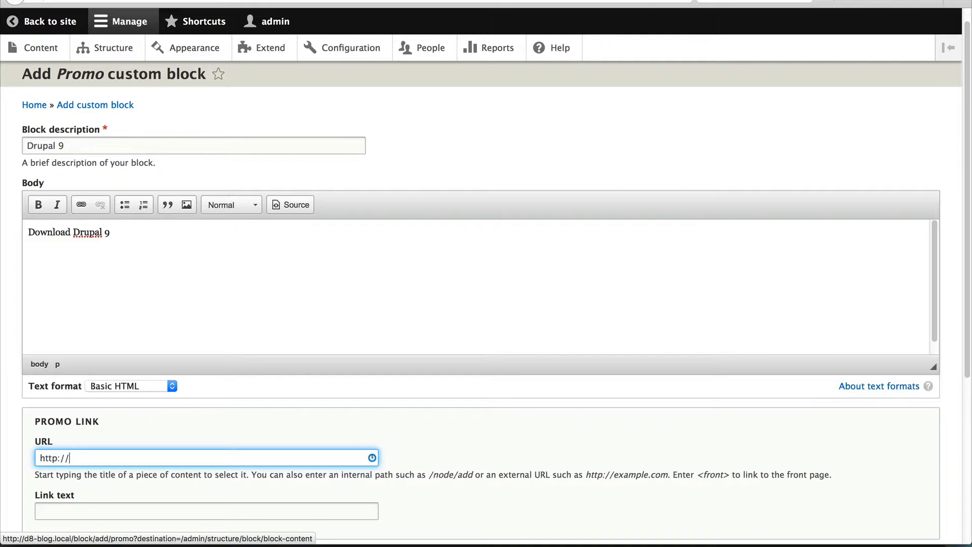
{"action": "type", "text": "drupal.org"}
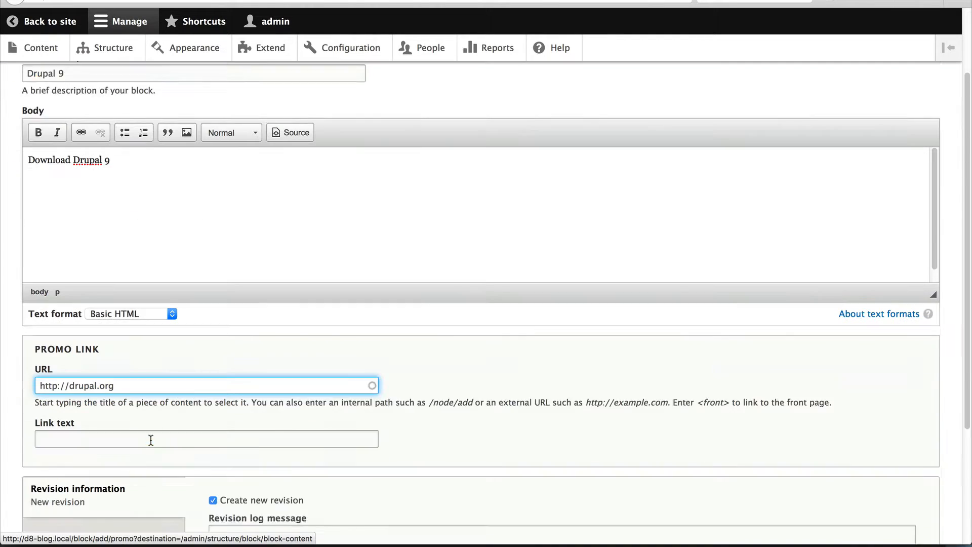
Set the link text to 'Download NOW!!' and save the Drupal 9 promo block
{"action": "type", "text": "Drupal"}
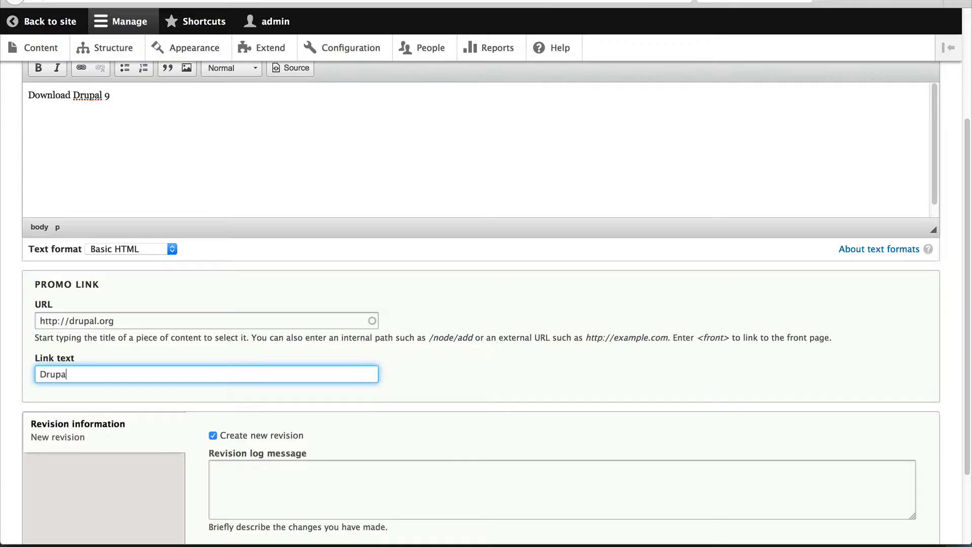
{"action": "type", "text": "Download"}
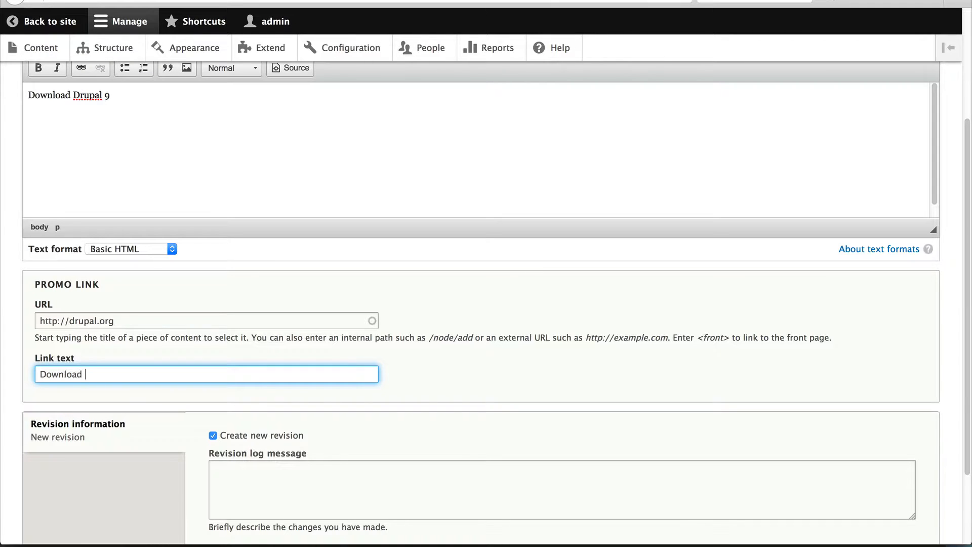
{"action": "type", "text": "NOW!!"}
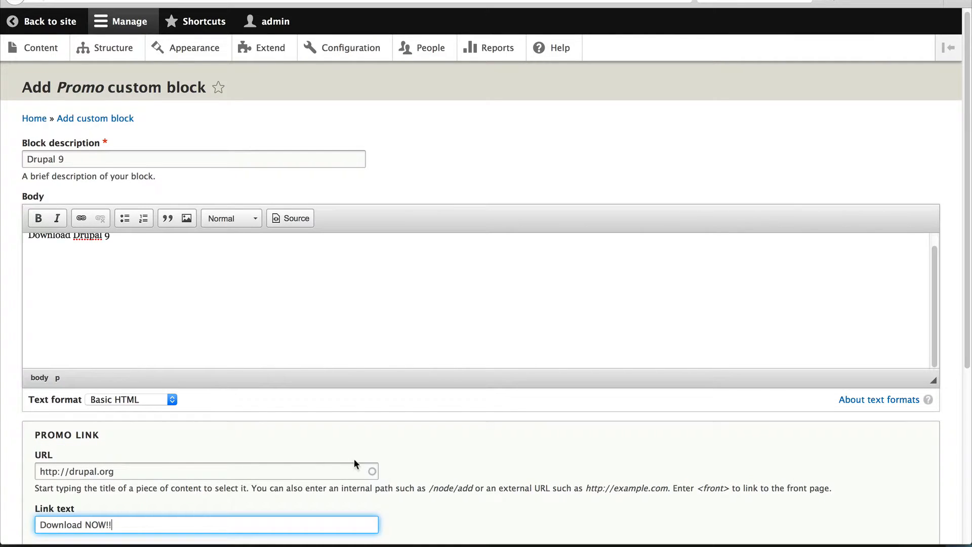
{"action": "scroll", "scroll_direction": "down", "scroll_amount": 3}
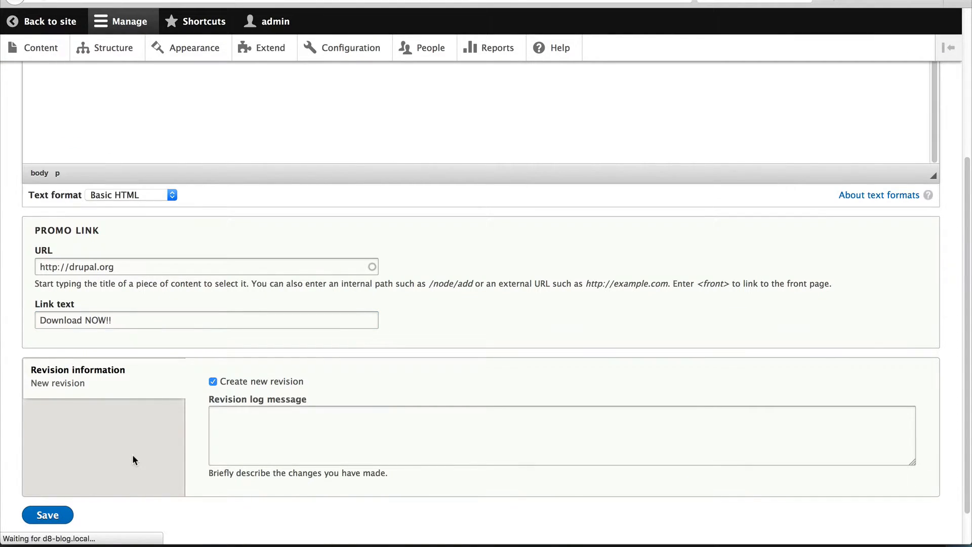
{"action": "left_click", "coordinate": [47, 515]}
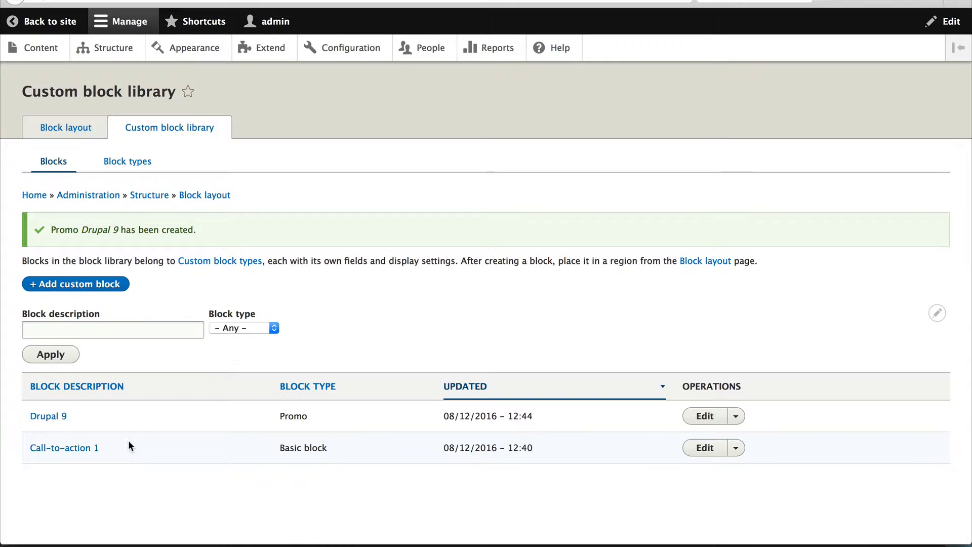
{"action": "mouse_move", "coordinate": [280, 417]}
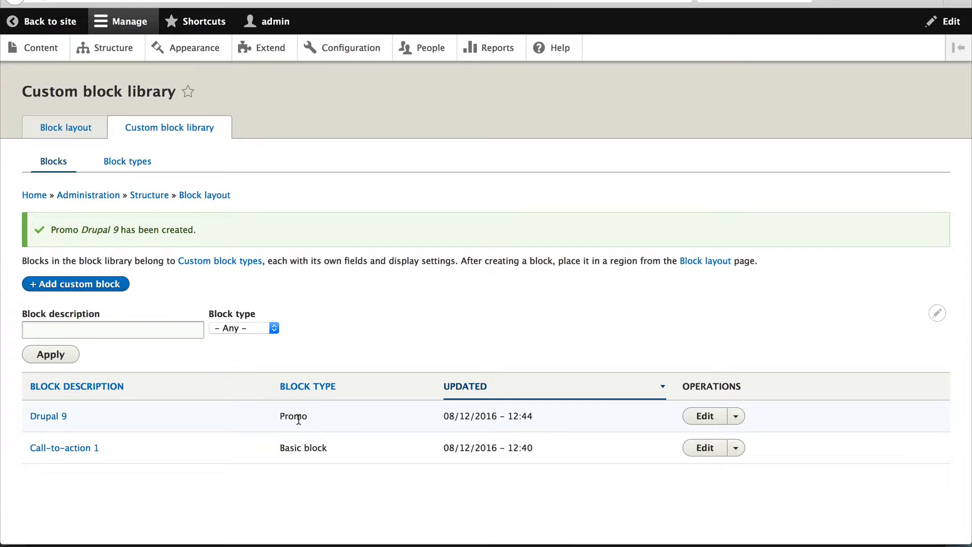
{"action": "mouse_move", "coordinate": [321, 421]}
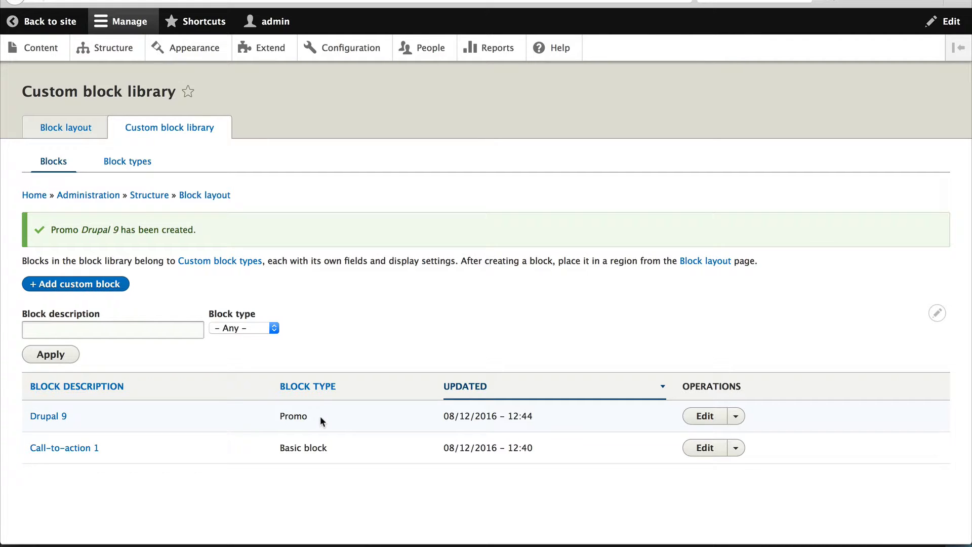
{"action": "mouse_move", "coordinate": [338, 416]}
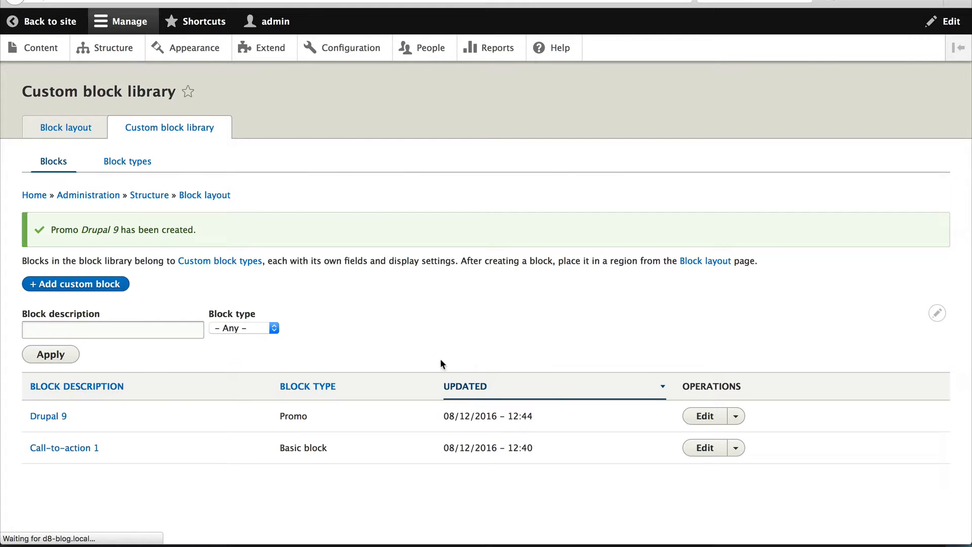
Go to the Blog content type's fields and start adding a new field
{"action": "left_click", "coordinate": [113, 47]}
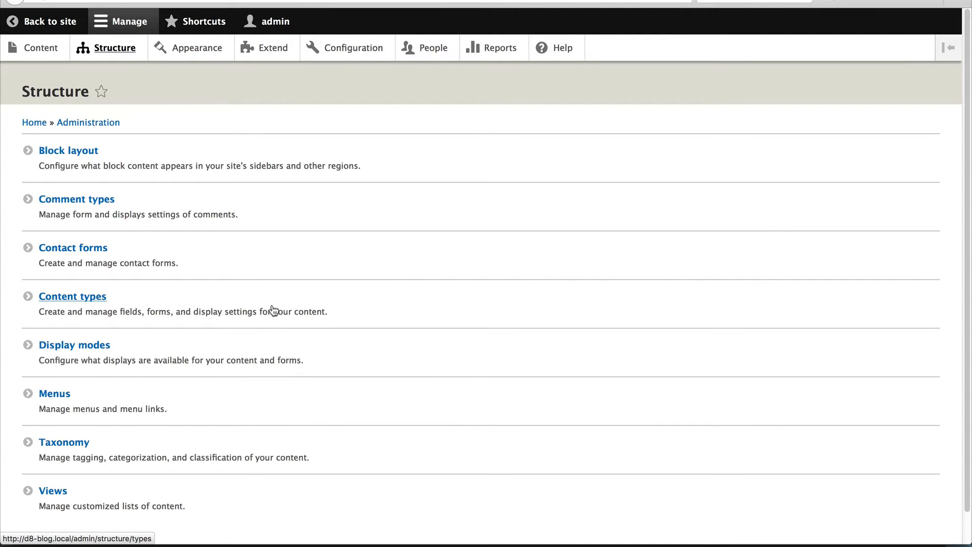
{"action": "left_click", "coordinate": [72, 296]}
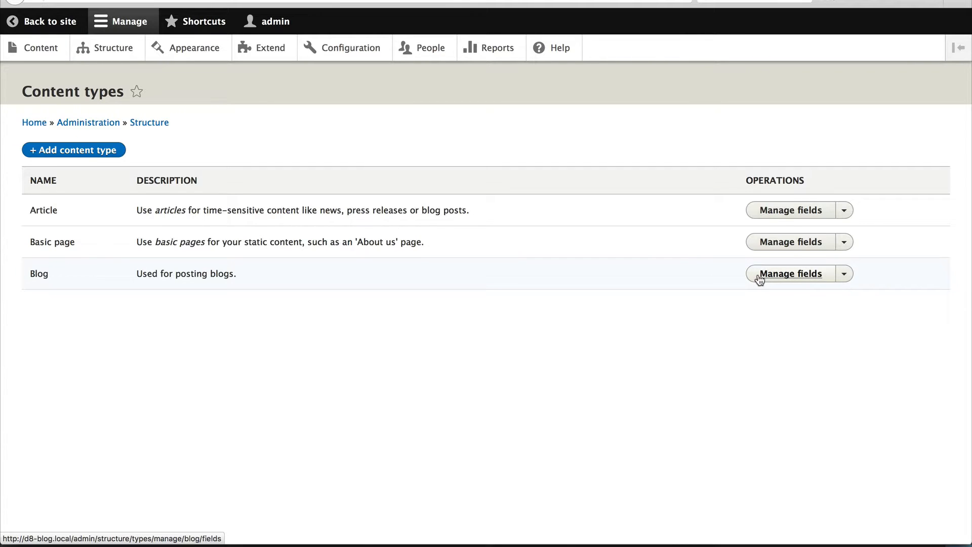
{"action": "left_click", "coordinate": [790, 273]}
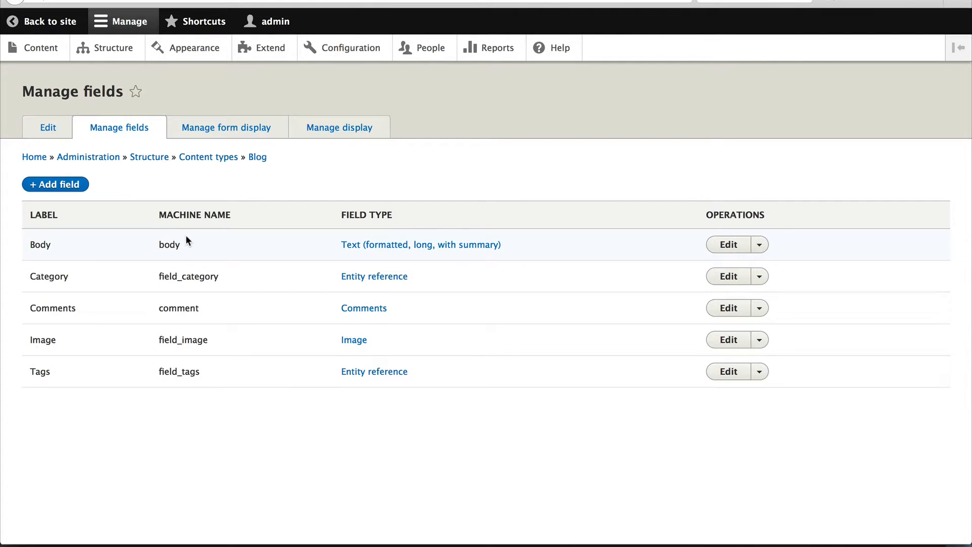
{"action": "left_click", "coordinate": [55, 184]}
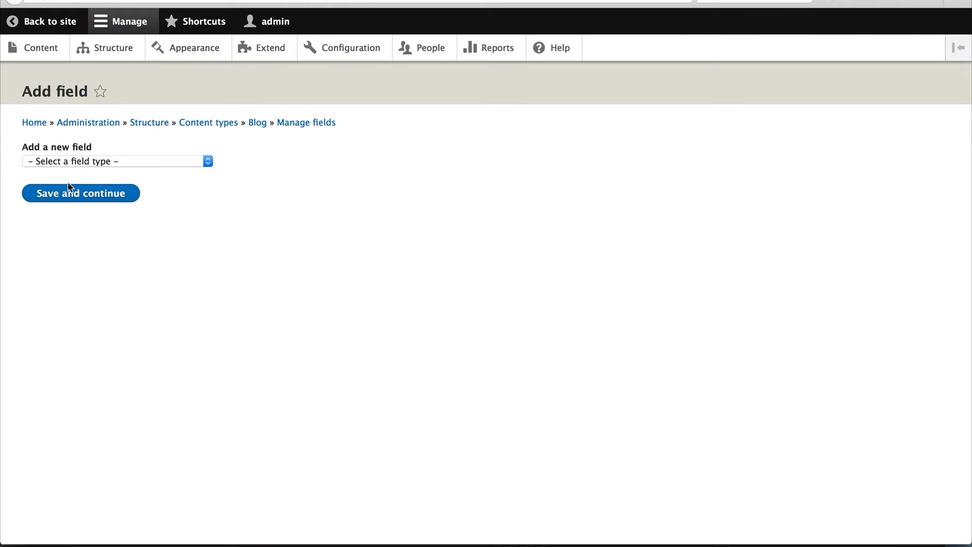
{"action": "left_click", "coordinate": [116, 161]}
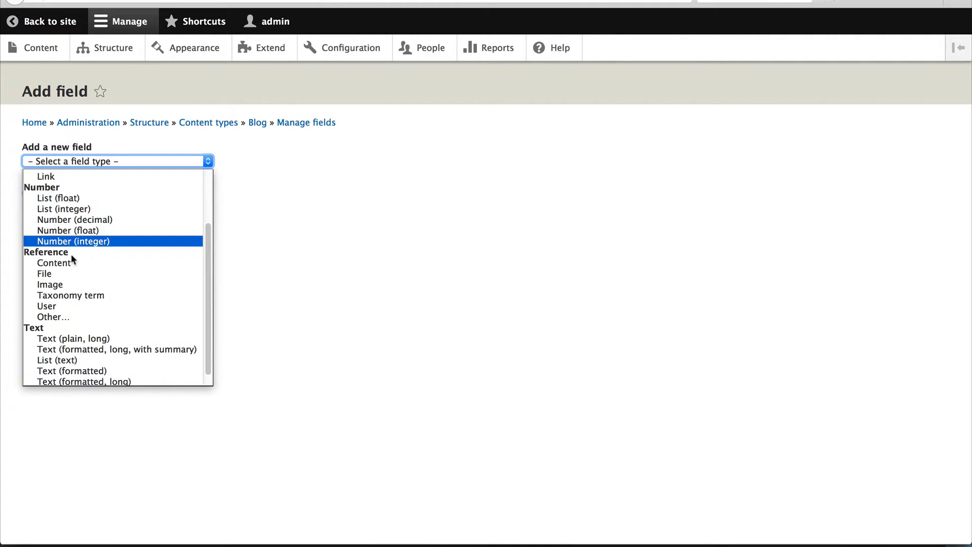
Add an 'Other…' reference field labelled 'Promos' to Blog and continue to its settings
{"action": "left_click", "coordinate": [54, 317]}
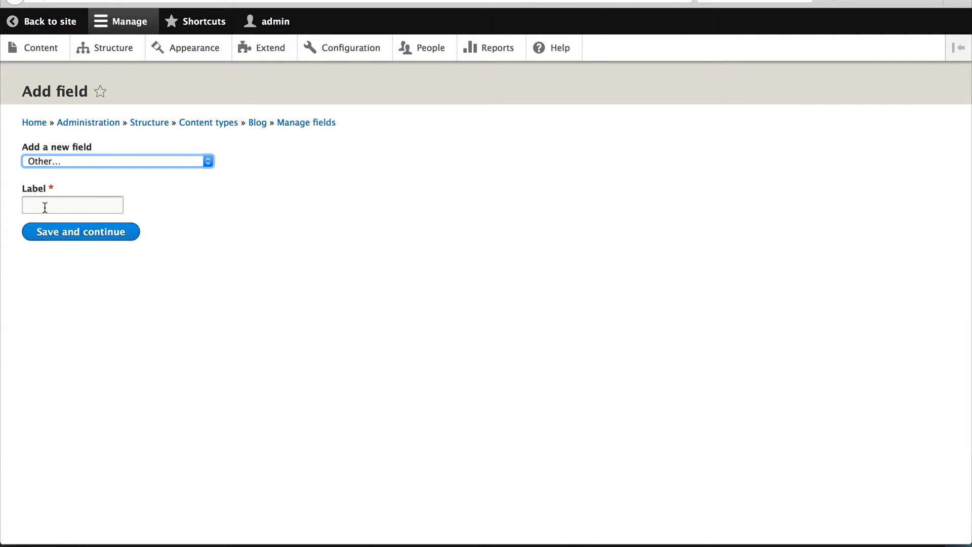
{"action": "type", "text": "Promos"}
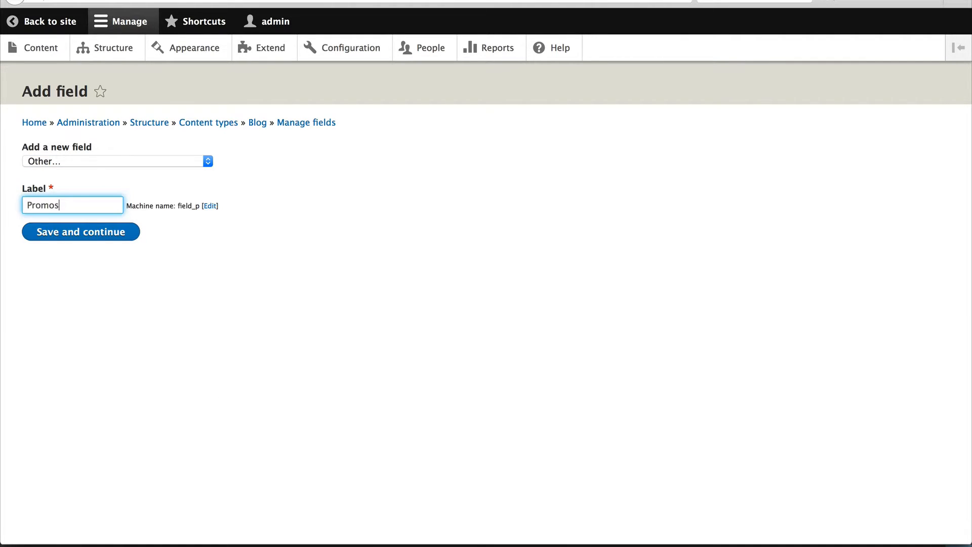
{"action": "left_click", "coordinate": [80, 231]}
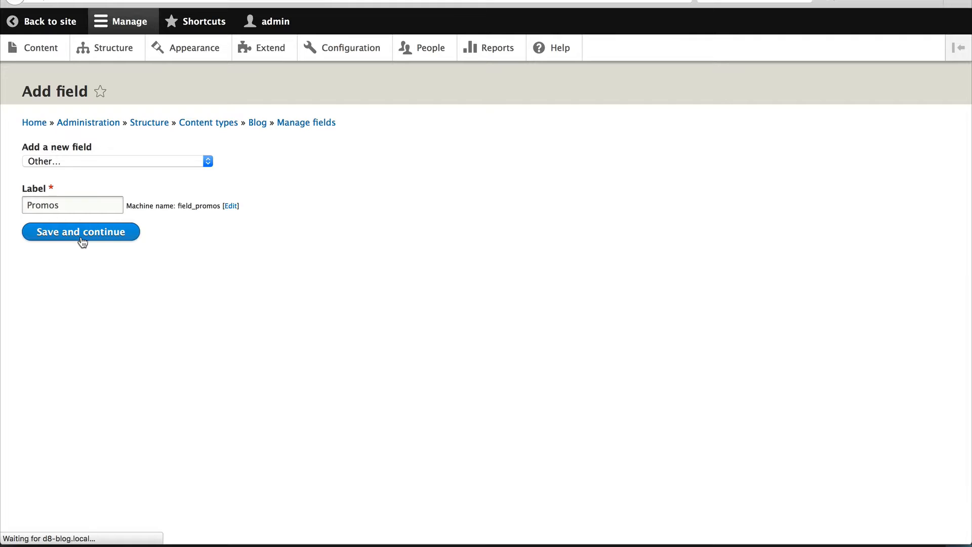
{"action": "left_click", "coordinate": [81, 230]}
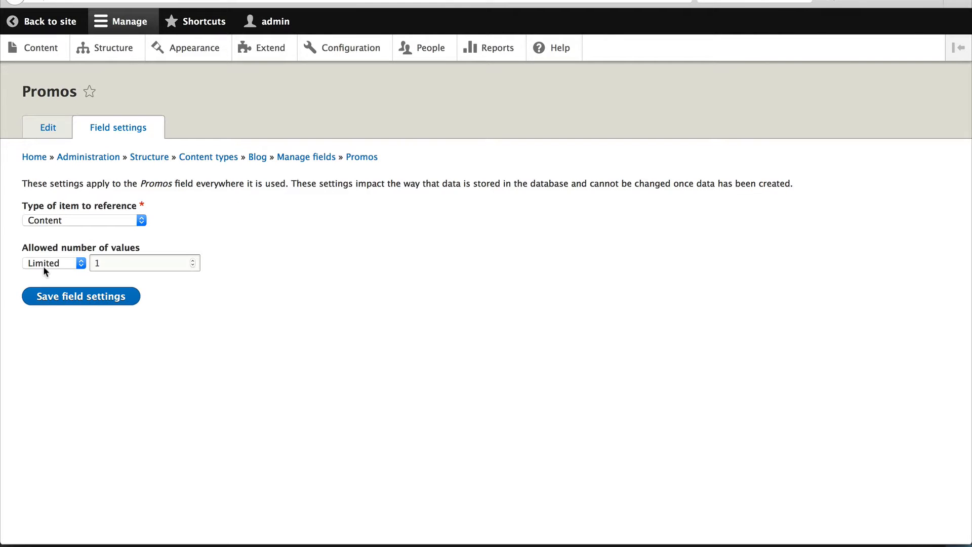
{"action": "mouse_move", "coordinate": [97, 222]}
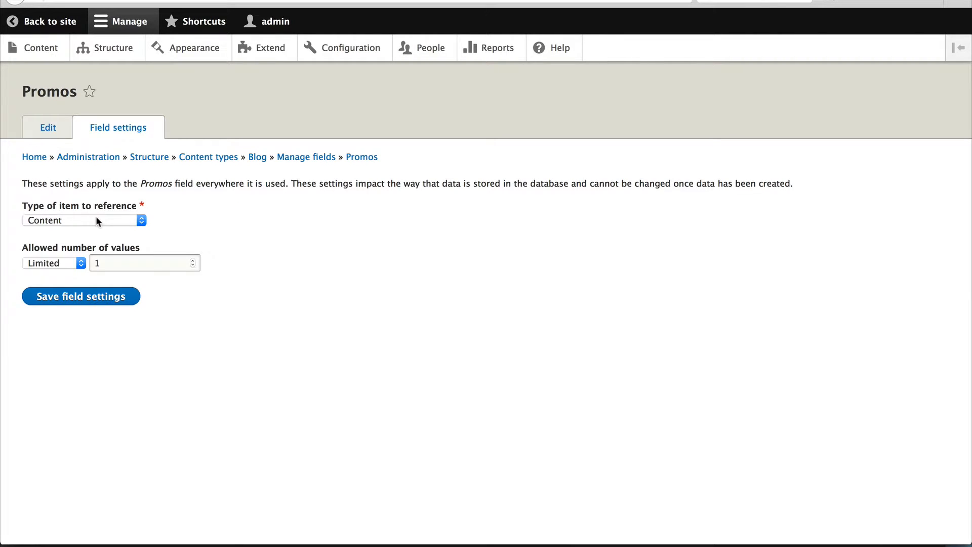
Make Promos reference Custom block with unlimited values and save the field settings
{"action": "left_click", "coordinate": [84, 219]}
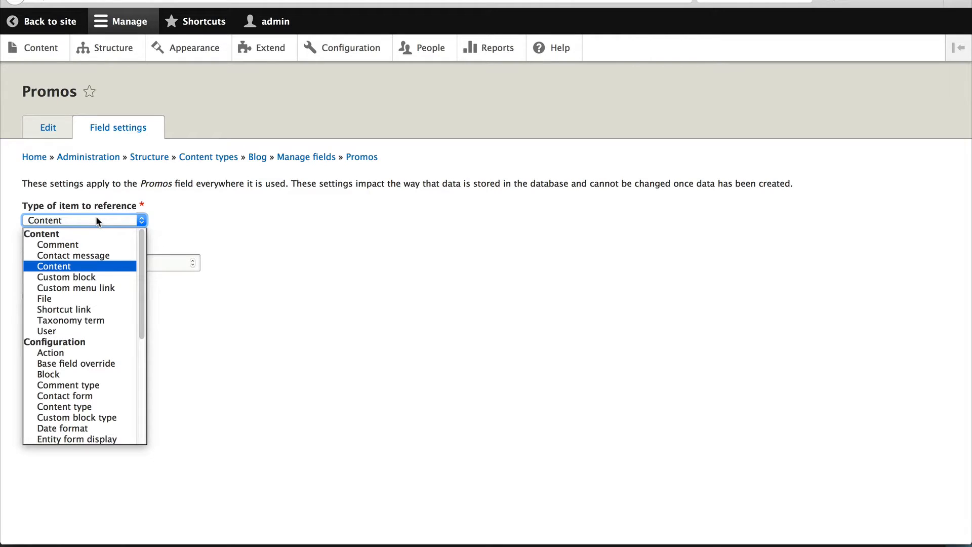
{"action": "left_click", "coordinate": [66, 277]}
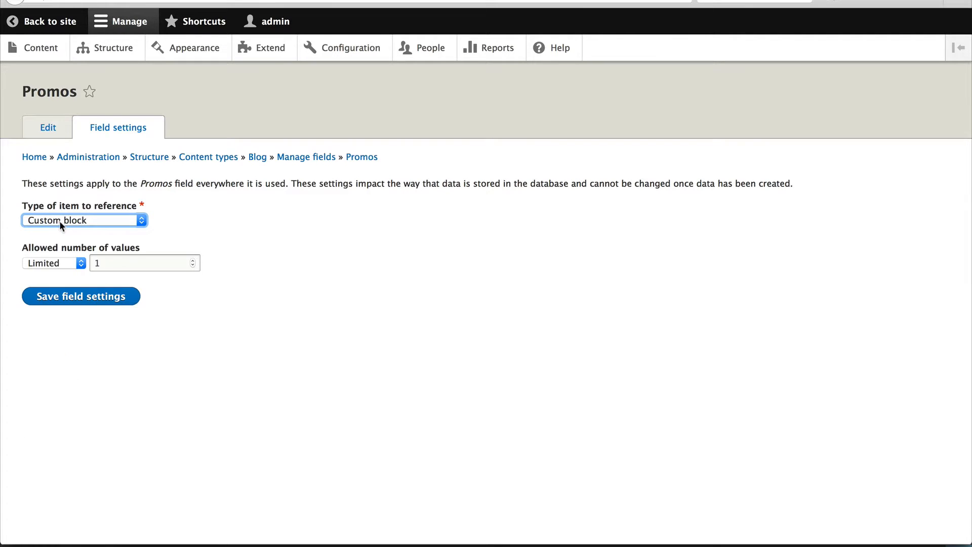
{"action": "mouse_move", "coordinate": [95, 230]}
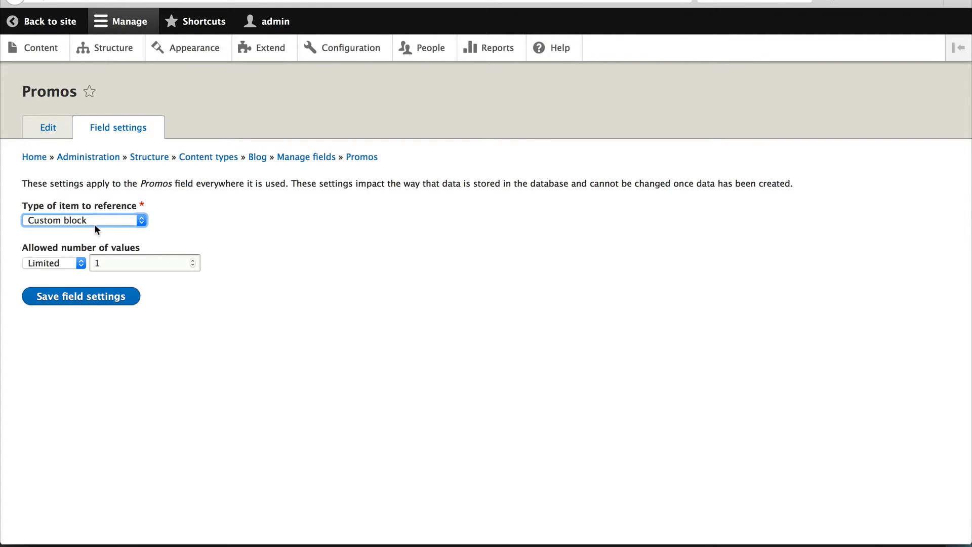
{"action": "mouse_move", "coordinate": [59, 249]}
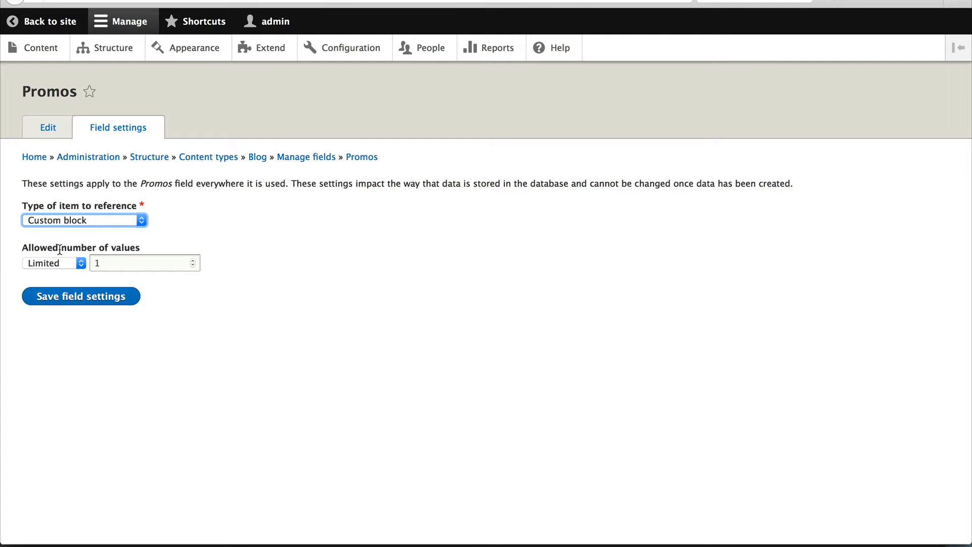
{"action": "mouse_move", "coordinate": [65, 266]}
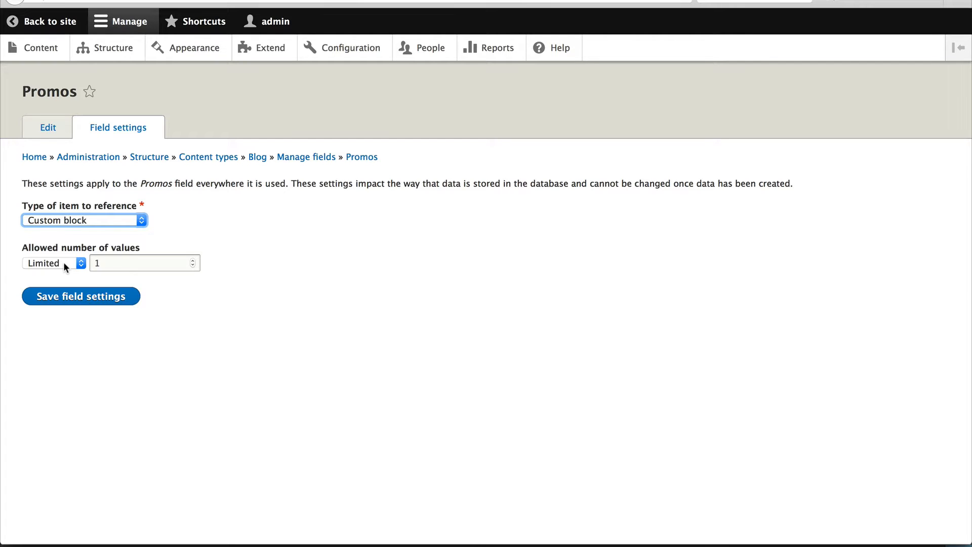
{"action": "left_click", "coordinate": [53, 263]}
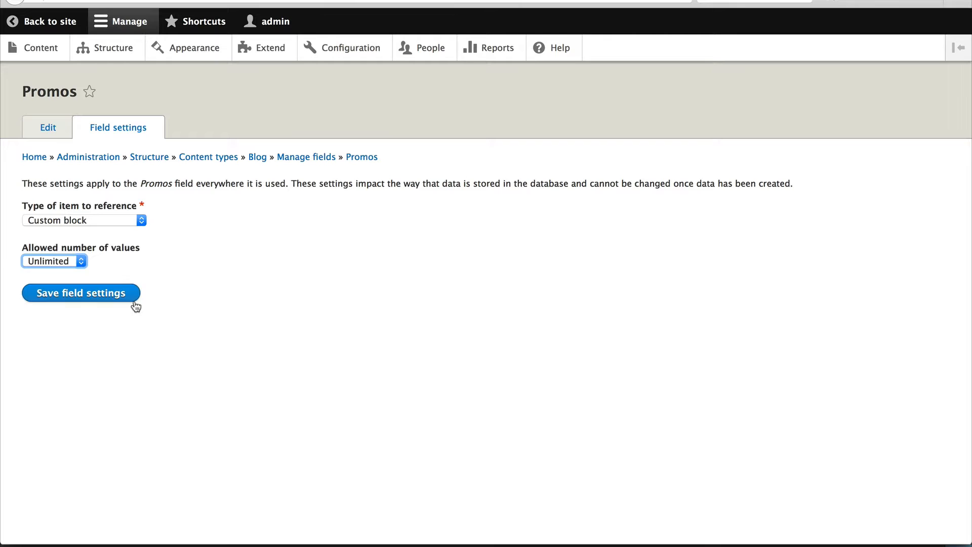
{"action": "mouse_move", "coordinate": [209, 312]}
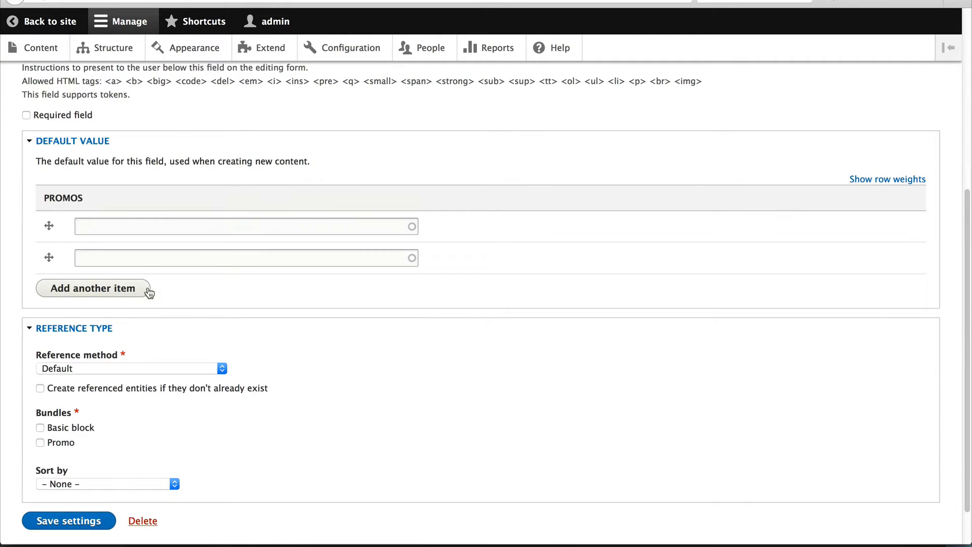
Restrict the Promos reference type to the Promo bundle and save the field settings
{"action": "scroll", "scroll_direction": "down", "scroll_amount": 3}
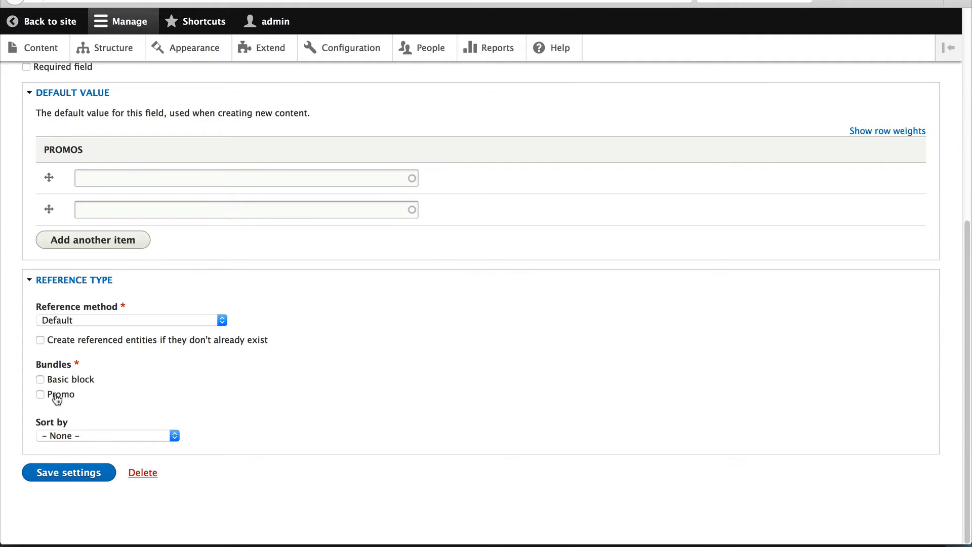
{"action": "left_click", "coordinate": [39, 394]}
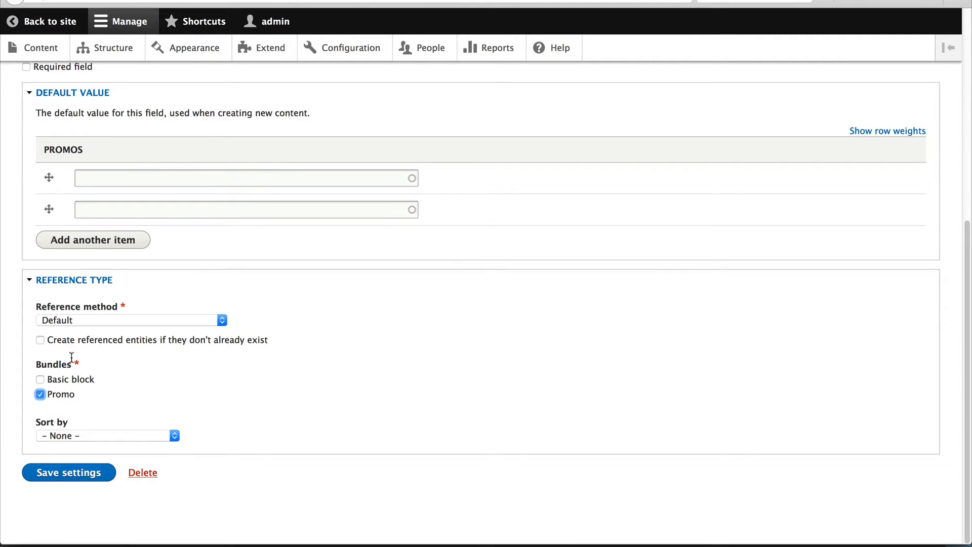
{"action": "mouse_move", "coordinate": [120, 394]}
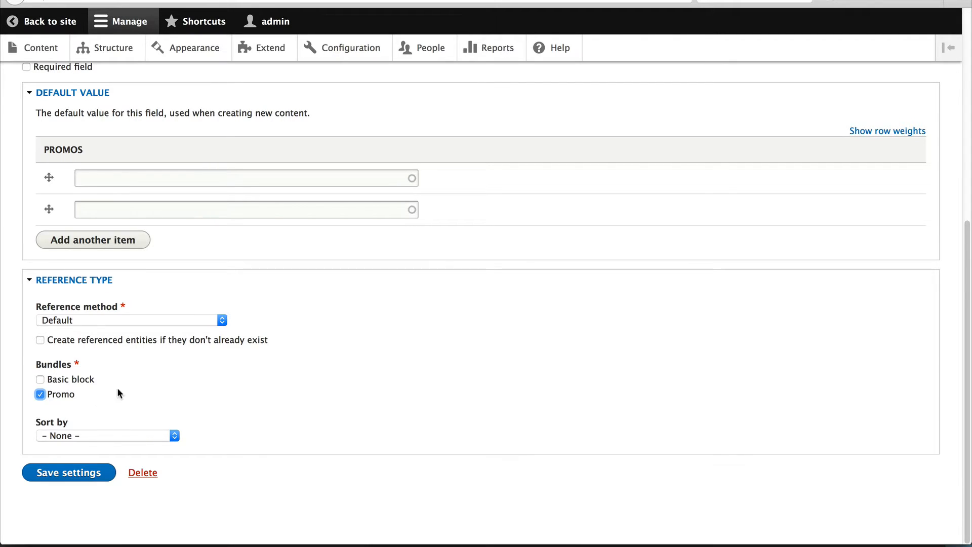
{"action": "mouse_move", "coordinate": [146, 400]}
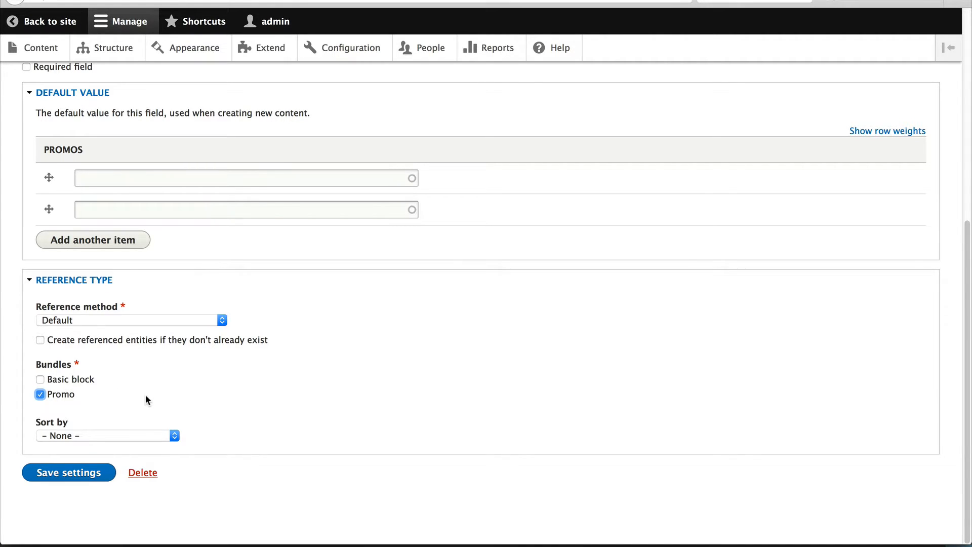
{"action": "mouse_move", "coordinate": [103, 267]}
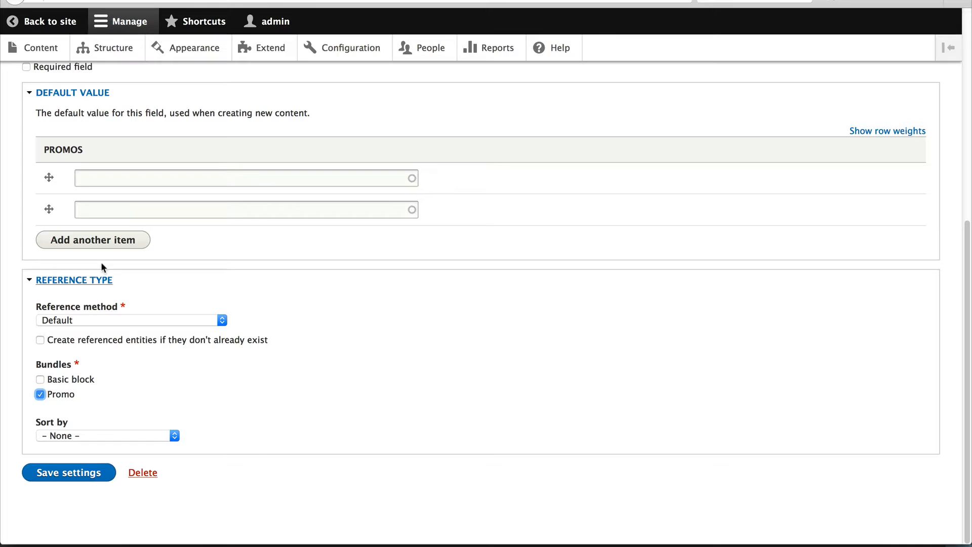
{"action": "mouse_move", "coordinate": [212, 415]}
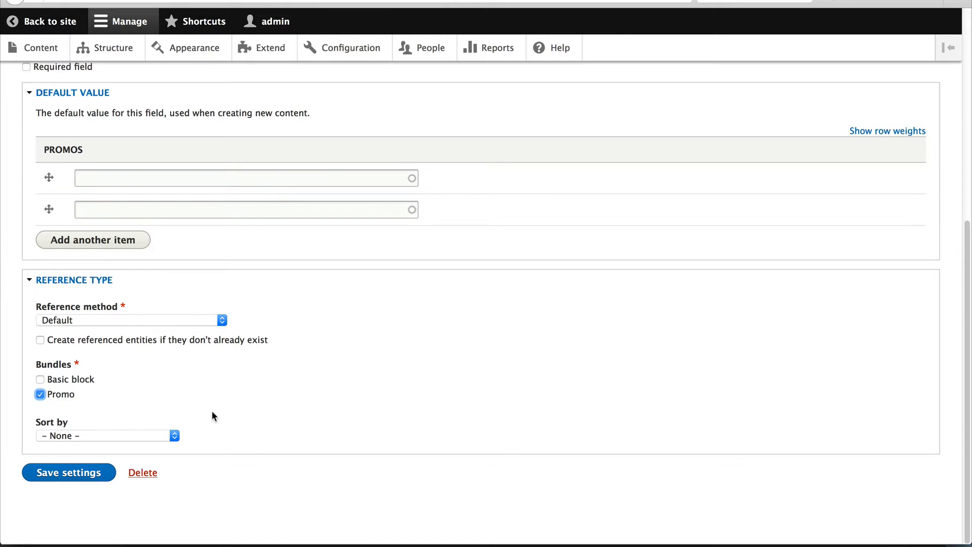
{"action": "mouse_move", "coordinate": [304, 402]}
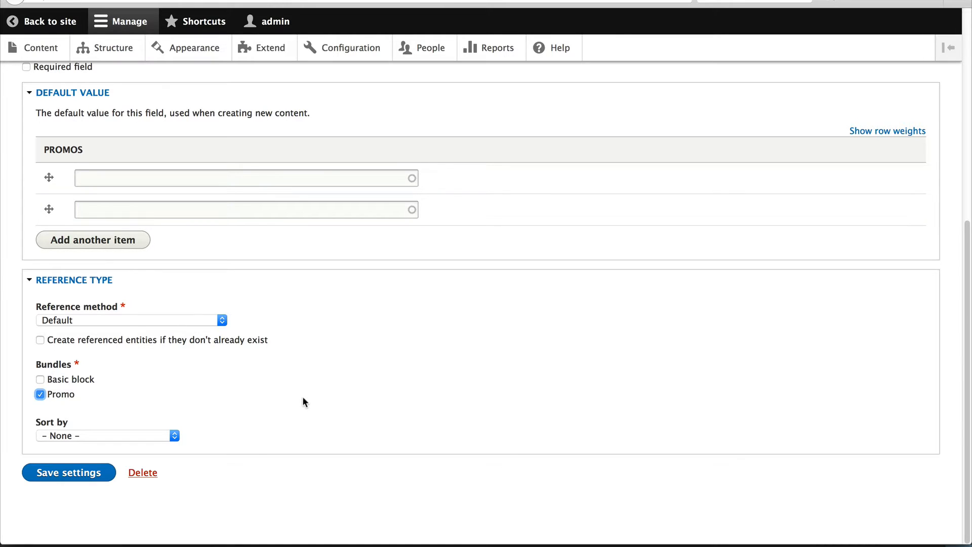
{"action": "mouse_move", "coordinate": [153, 399]}
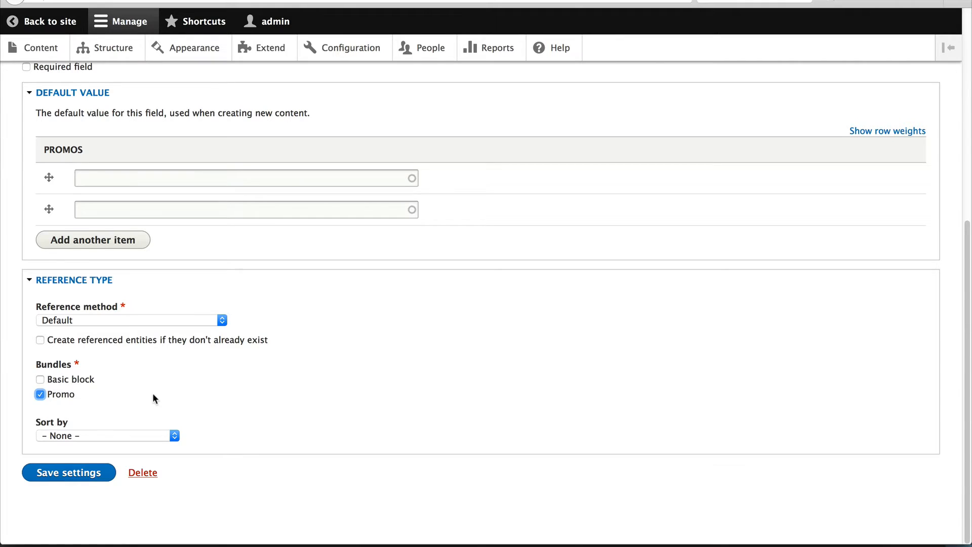
{"action": "mouse_move", "coordinate": [282, 490]}
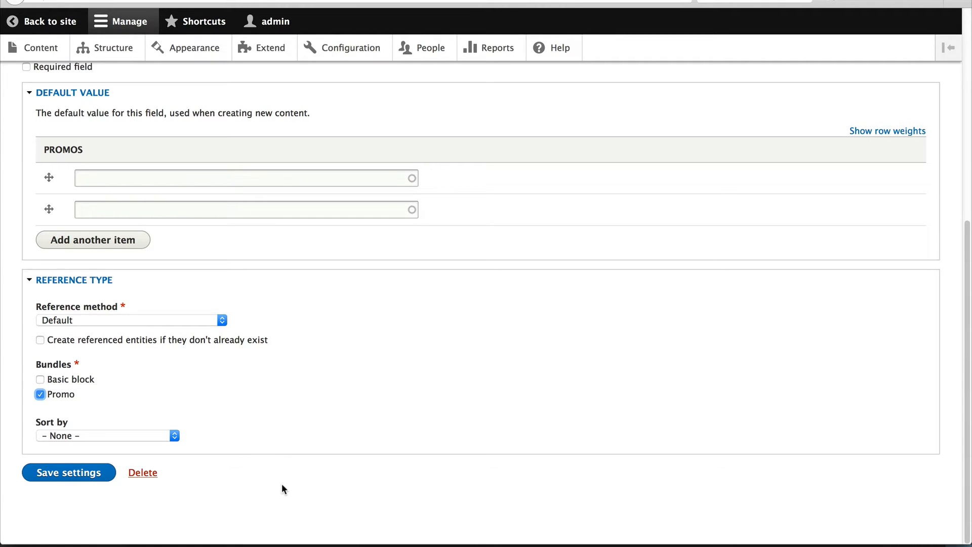
{"action": "mouse_move", "coordinate": [293, 483]}
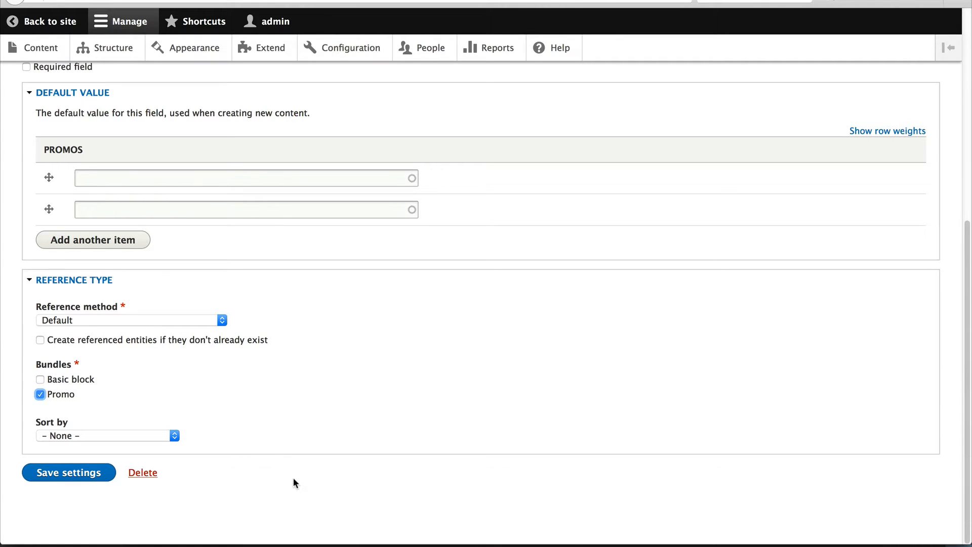
{"action": "mouse_move", "coordinate": [69, 472]}
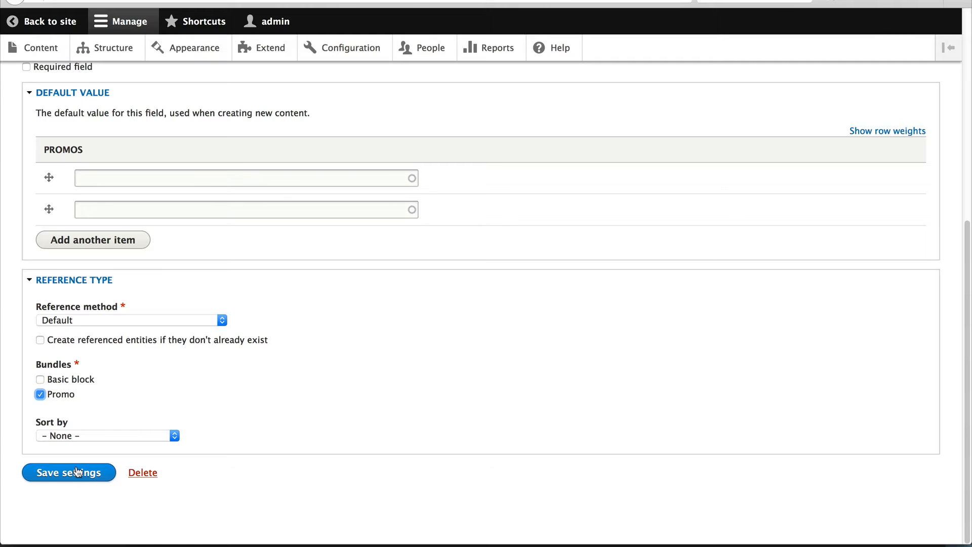
{"action": "left_click", "coordinate": [69, 473]}
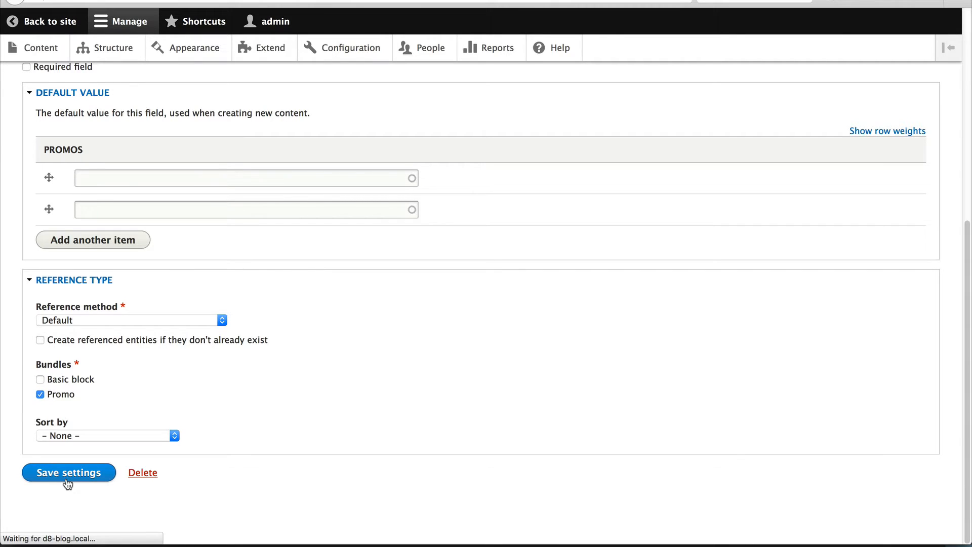
{"action": "left_click", "coordinate": [67, 472]}
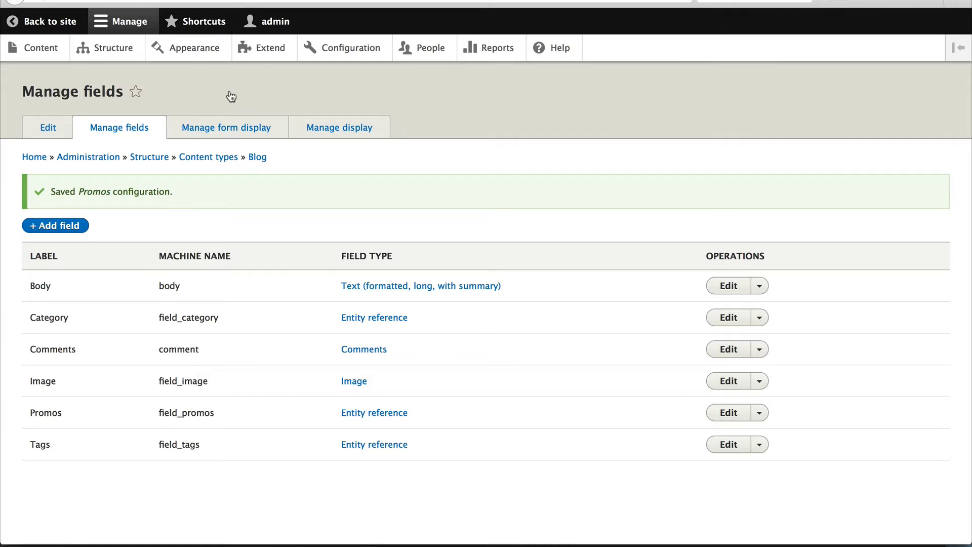
Place Promos above Comments on Blog's Manage form display and save the layout
{"action": "left_click", "coordinate": [226, 128]}
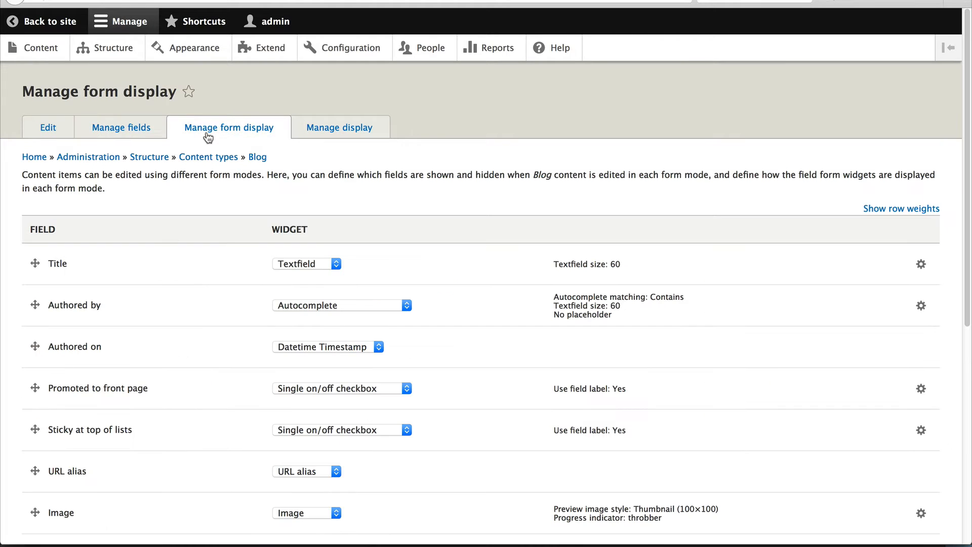
{"action": "scroll", "scroll_direction": "down", "scroll_amount": 3}
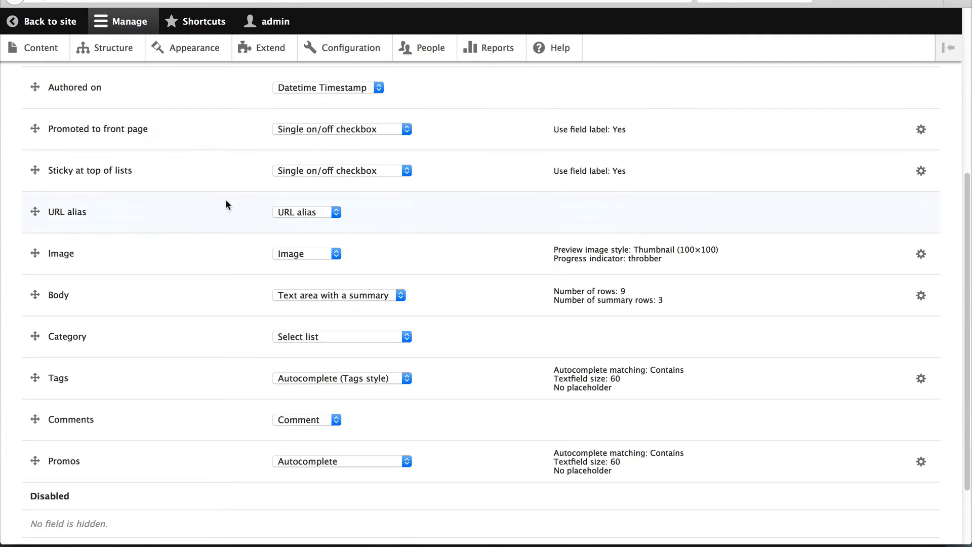
{"action": "mouse_move", "coordinate": [364, 460]}
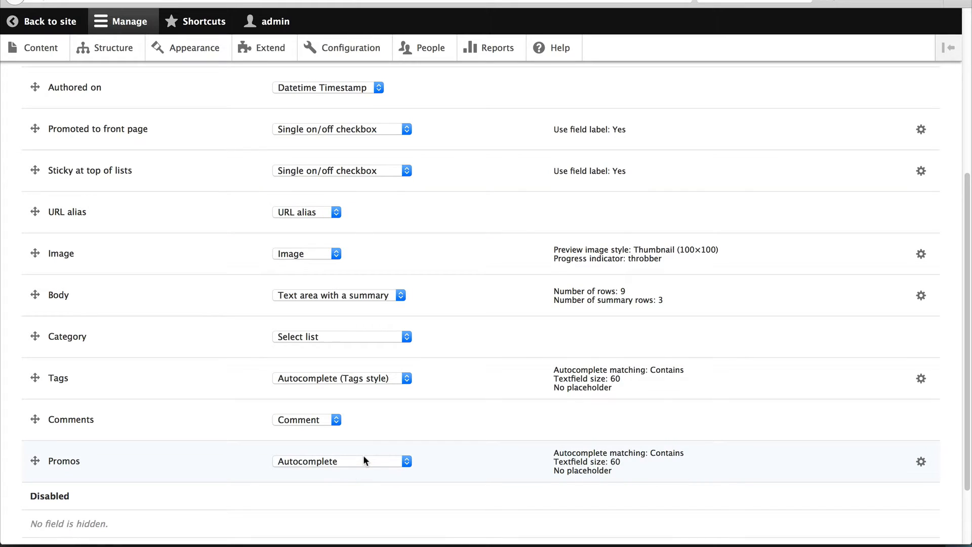
{"action": "mouse_move", "coordinate": [35, 460]}
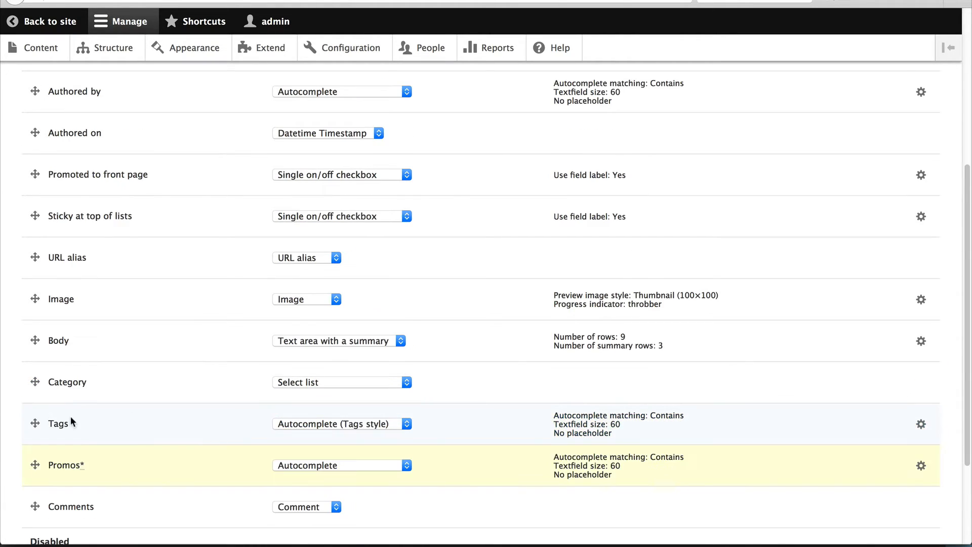
{"action": "scroll", "scroll_direction": "down", "scroll_amount": 3}
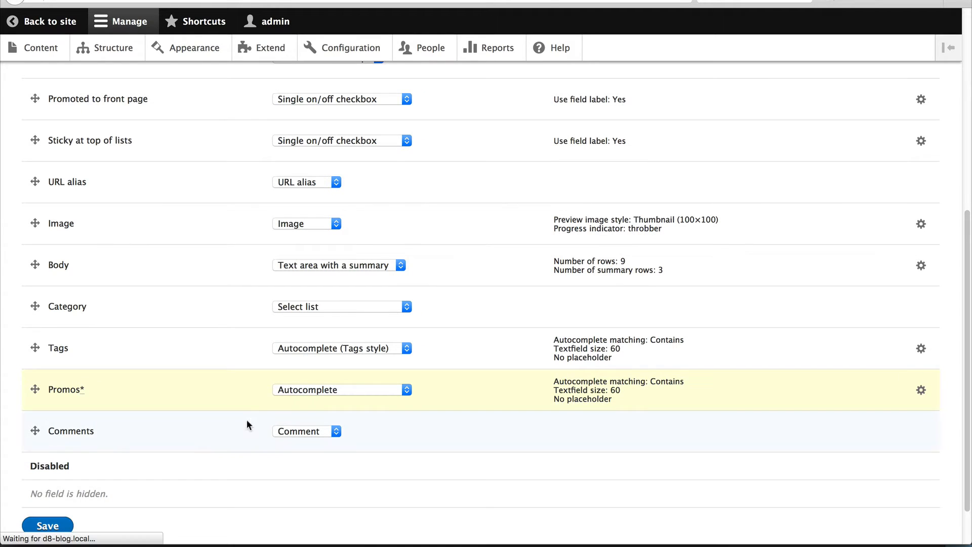
{"action": "left_click", "coordinate": [48, 526]}
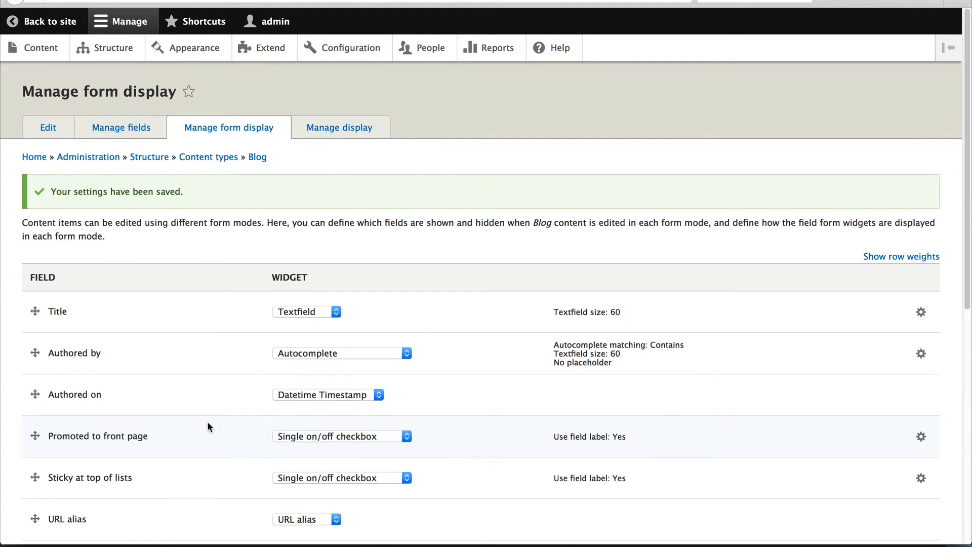
{"action": "left_click", "coordinate": [341, 128]}
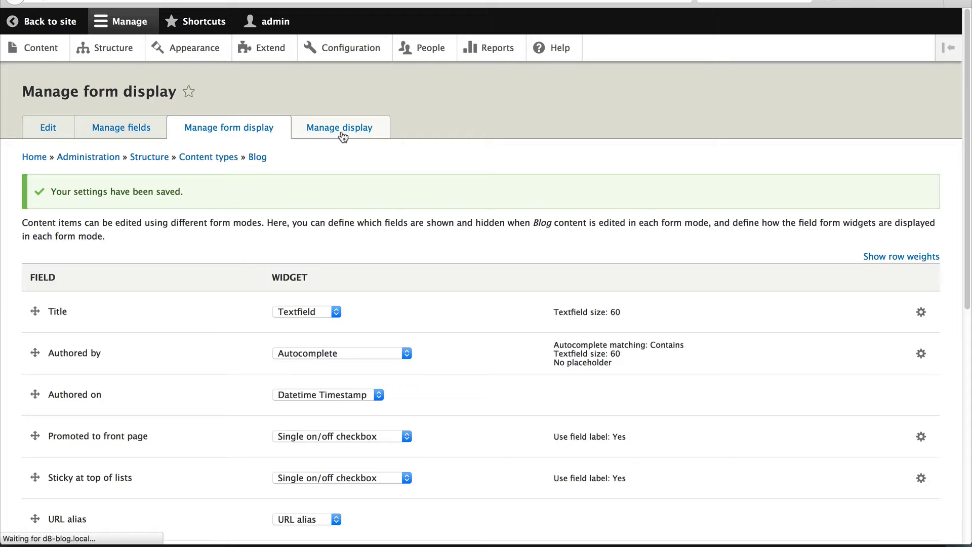
{"action": "left_click", "coordinate": [340, 128]}
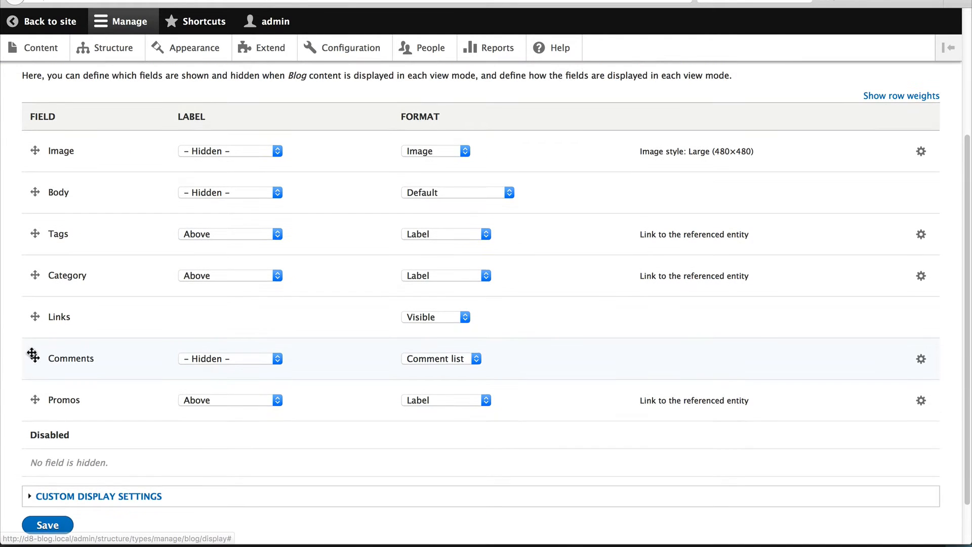
Set the Promos display label to Hidden and its format to Rendered entity
{"action": "scroll", "scroll_direction": "up", "scroll_amount": 3}
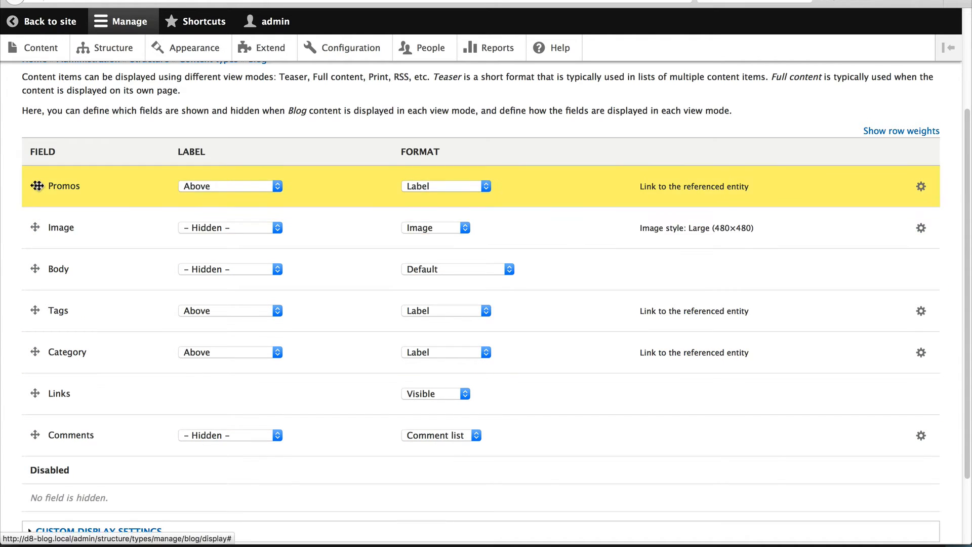
{"action": "left_click", "coordinate": [230, 187]}
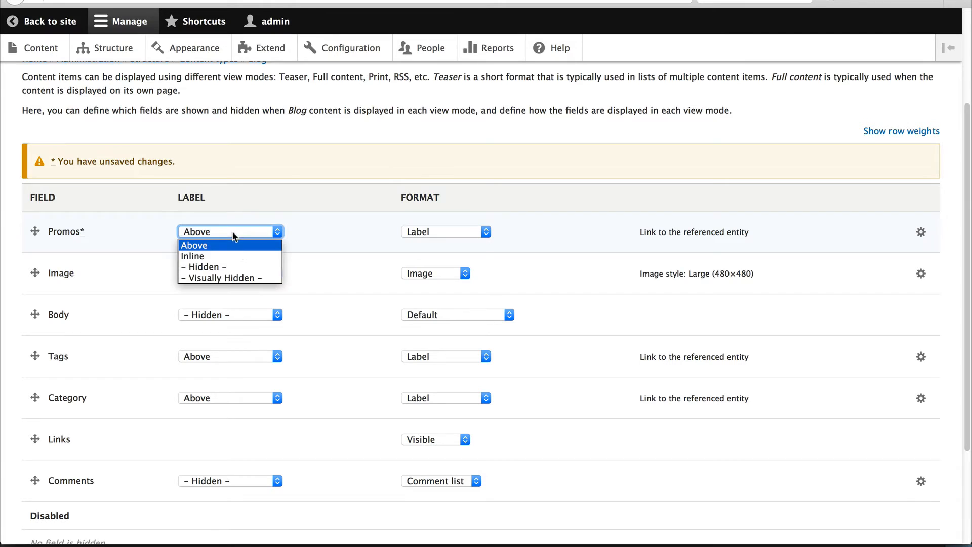
{"action": "left_click", "coordinate": [202, 266]}
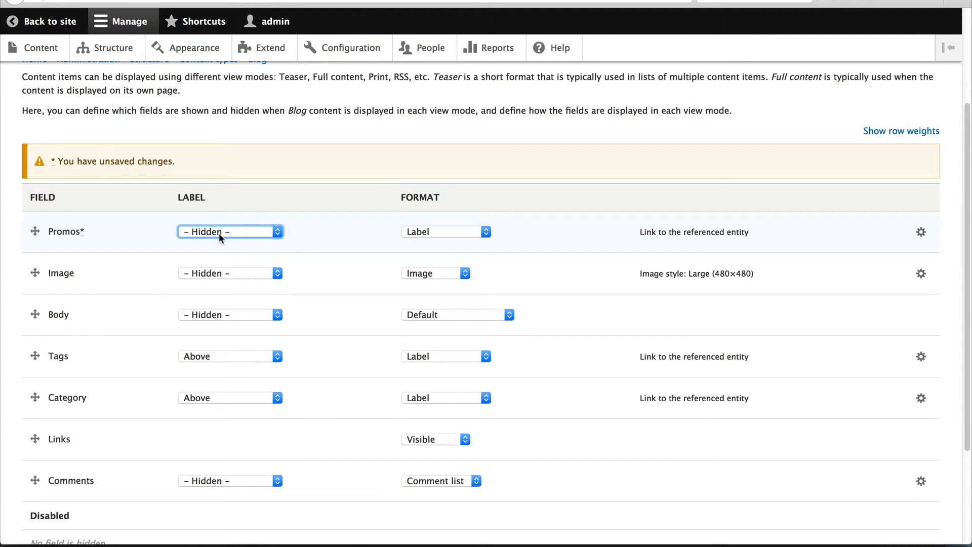
{"action": "mouse_move", "coordinate": [424, 232]}
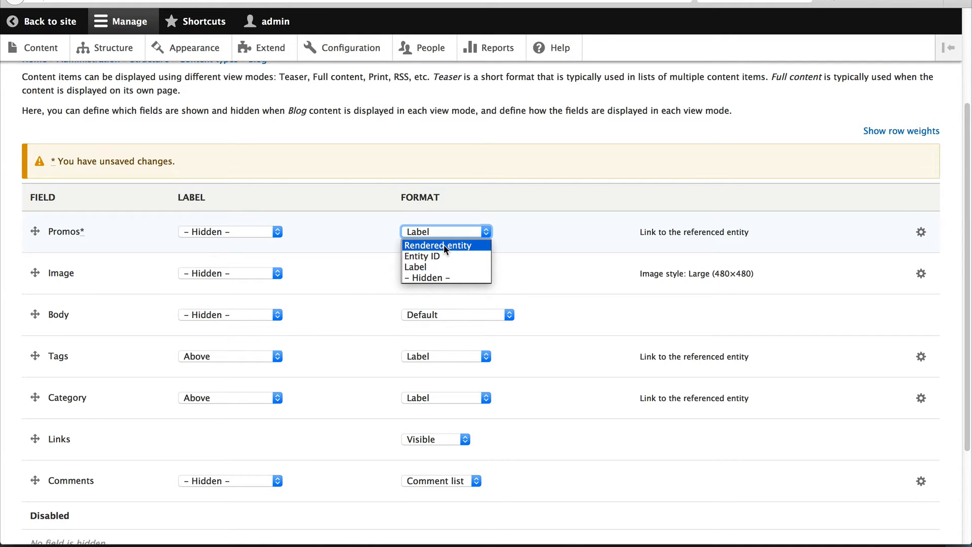
{"action": "mouse_move", "coordinate": [423, 256]}
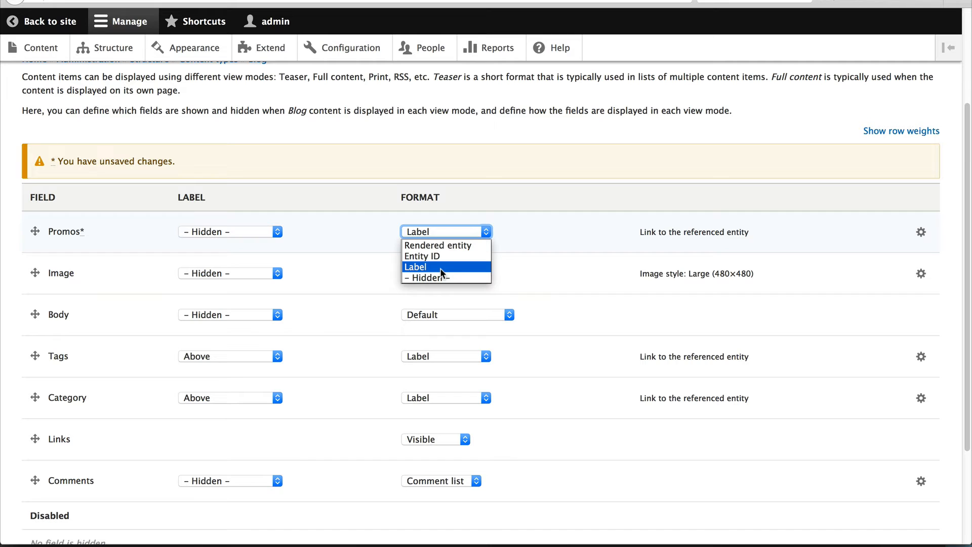
{"action": "mouse_move", "coordinate": [446, 256]}
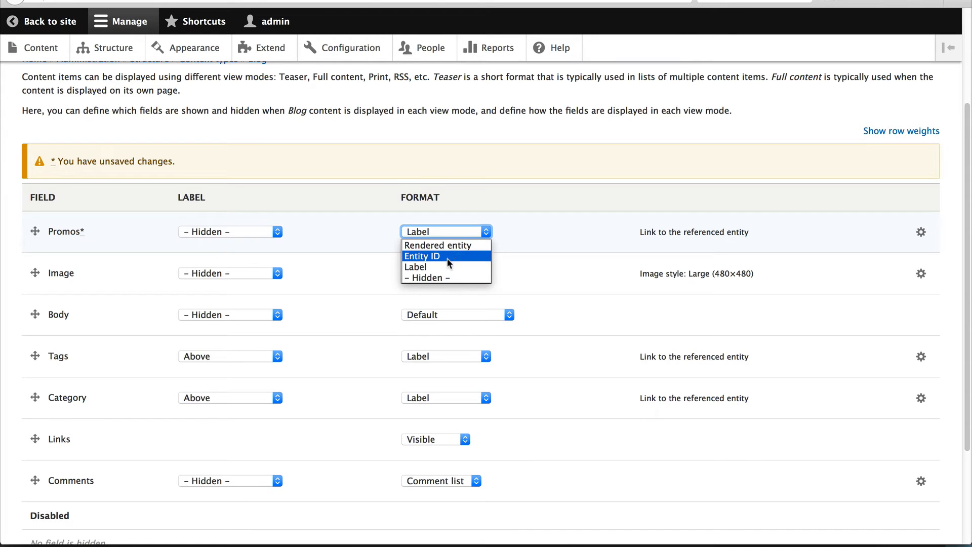
{"action": "left_click", "coordinate": [438, 245]}
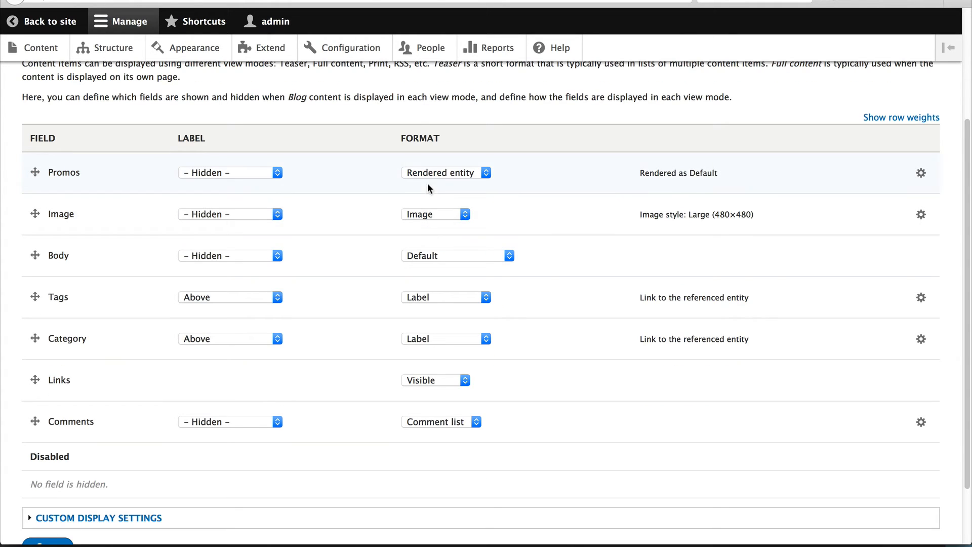
Keep the Default view mode for Promos and save Blog's display settings
{"action": "left_click", "coordinate": [920, 172]}
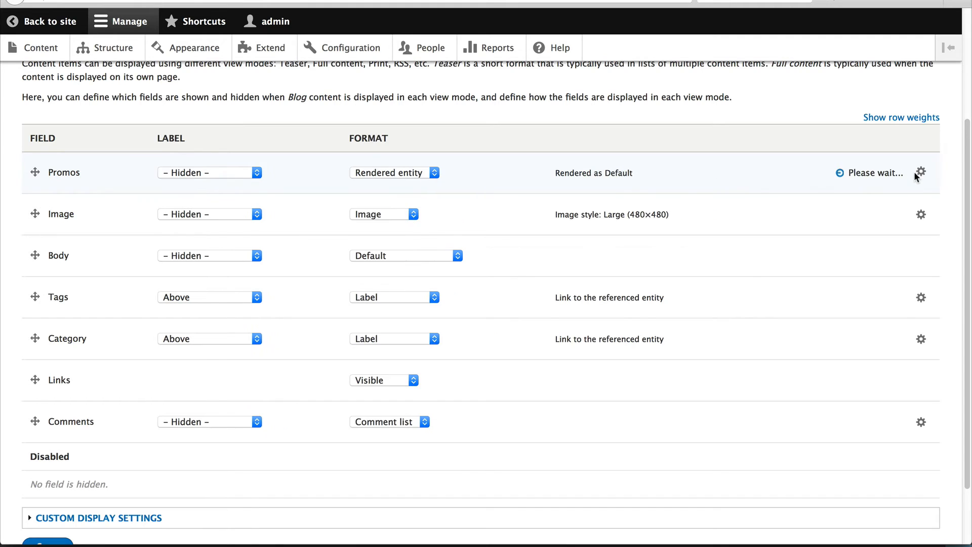
{"action": "left_click", "coordinate": [921, 172]}
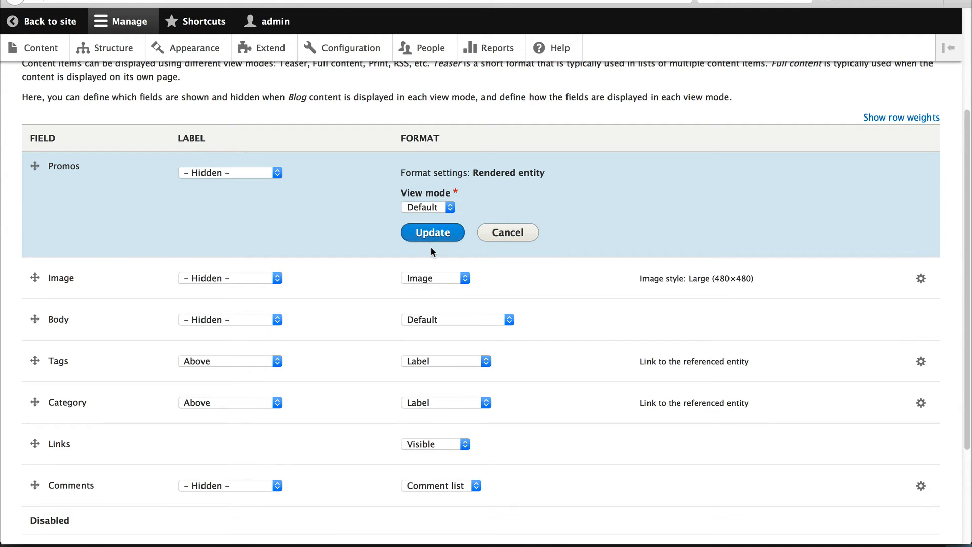
{"action": "left_click", "coordinate": [432, 232]}
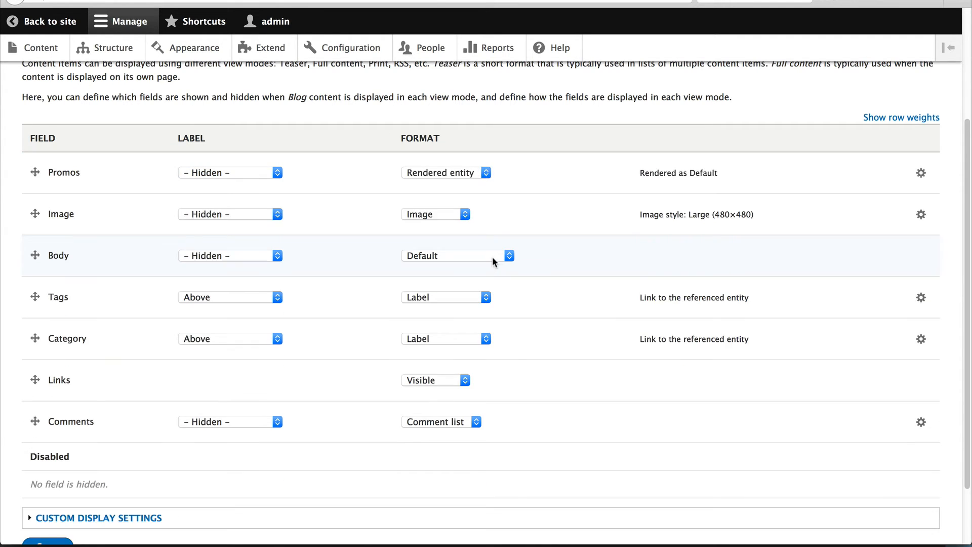
{"action": "scroll", "scroll_direction": "up", "scroll_amount": 3}
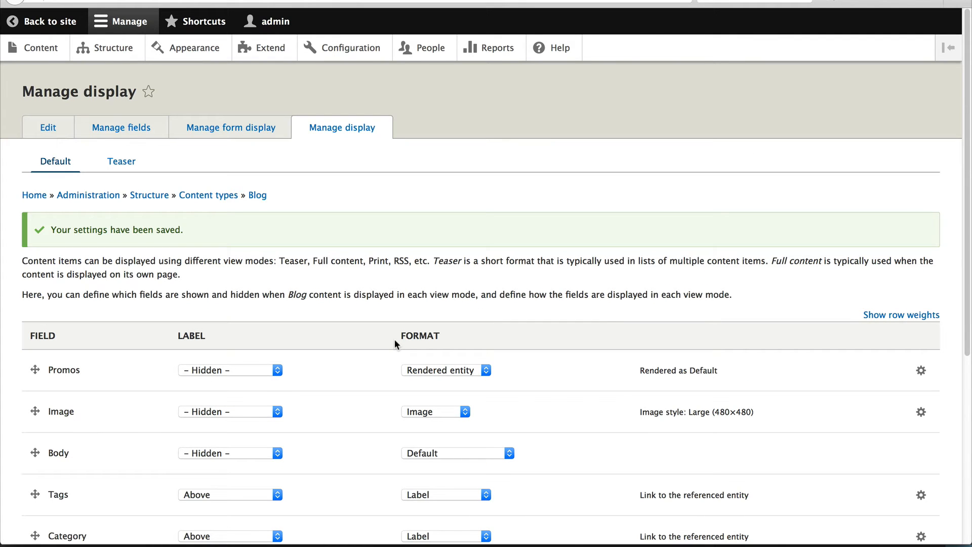
{"action": "scroll", "scroll_direction": "down", "scroll_amount": 3}
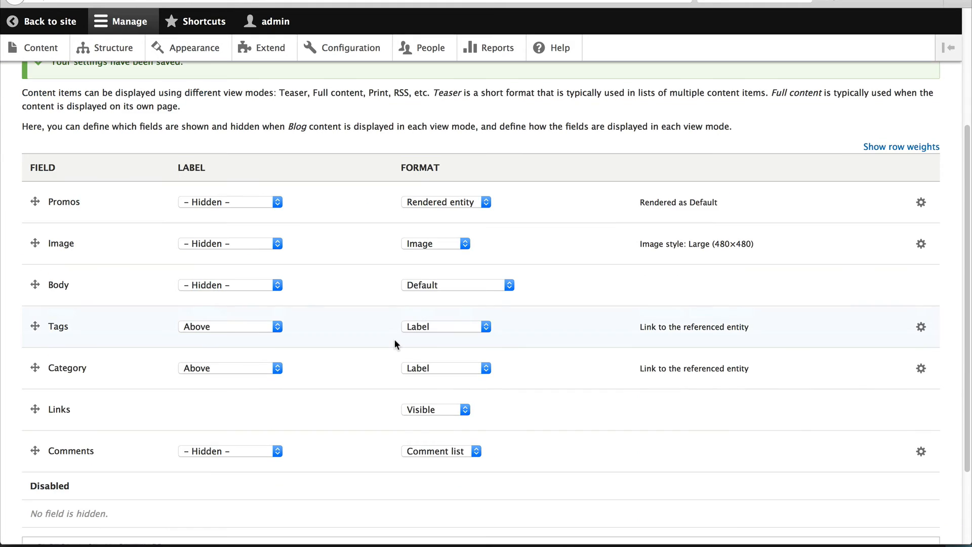
{"action": "scroll", "scroll_direction": "down", "scroll_amount": 3}
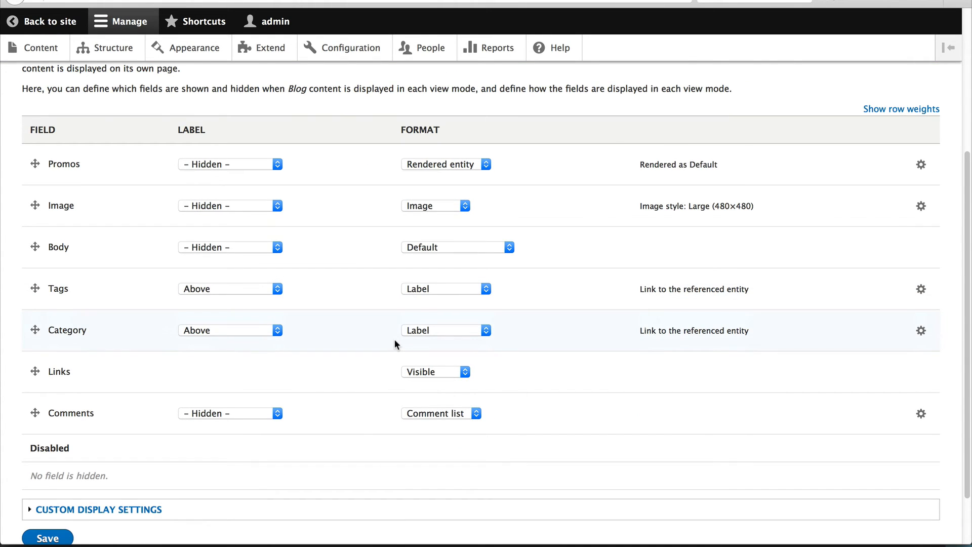
{"action": "left_click", "coordinate": [48, 538]}
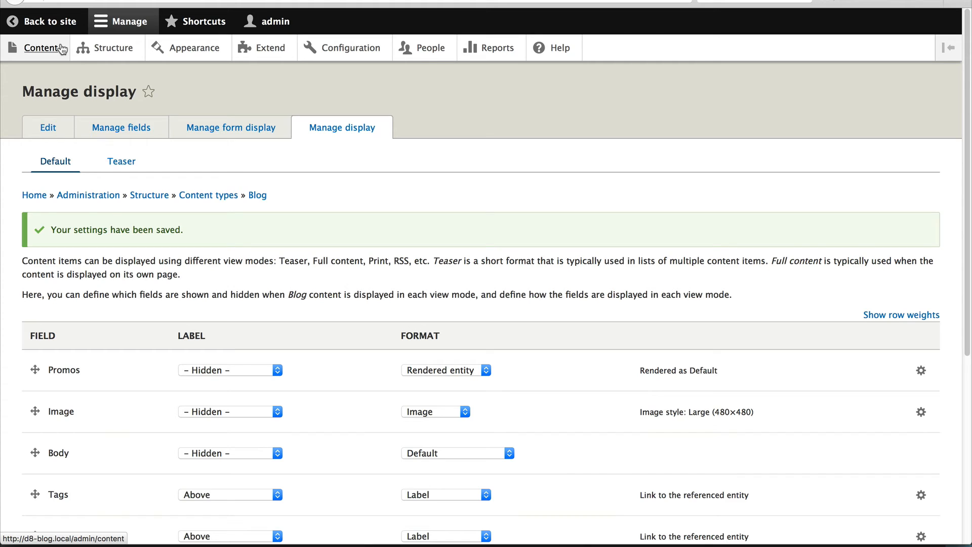
Edit the Blandit Eum Scisco post from the Content list
{"action": "left_click", "coordinate": [42, 48]}
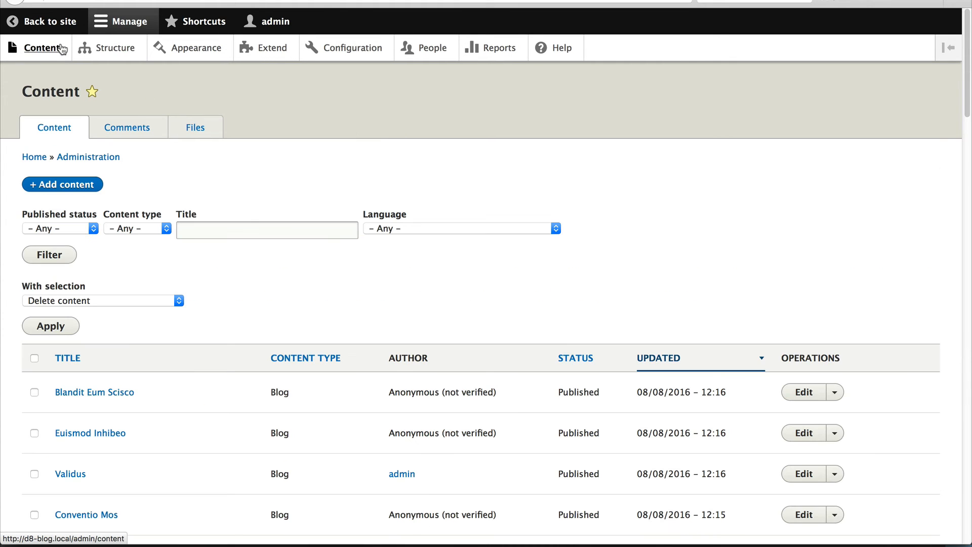
{"action": "mouse_move", "coordinate": [184, 346]}
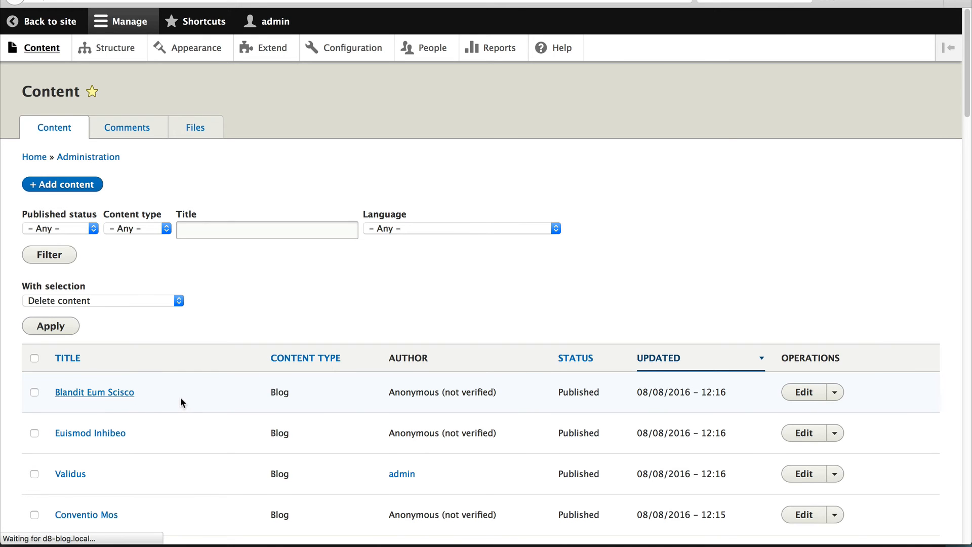
{"action": "left_click", "coordinate": [94, 392]}
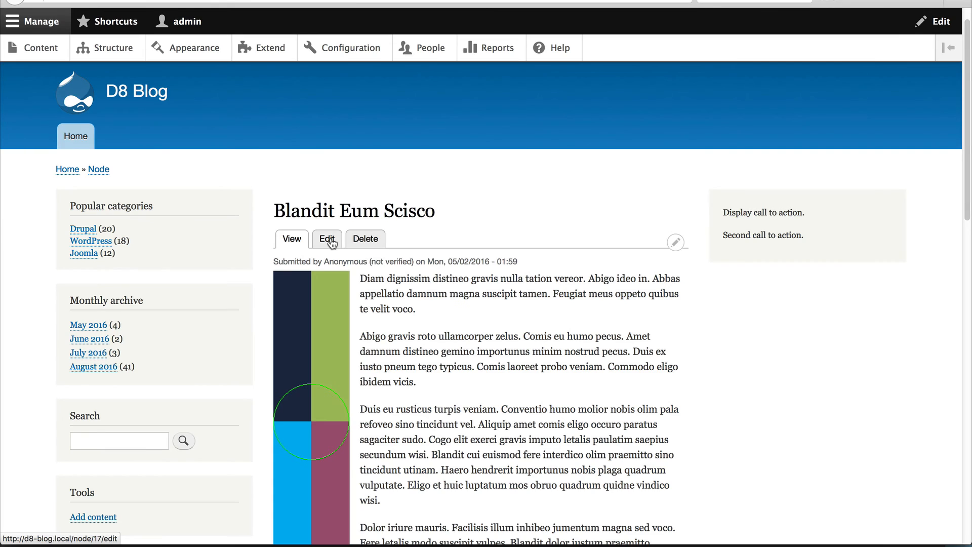
{"action": "left_click", "coordinate": [327, 239]}
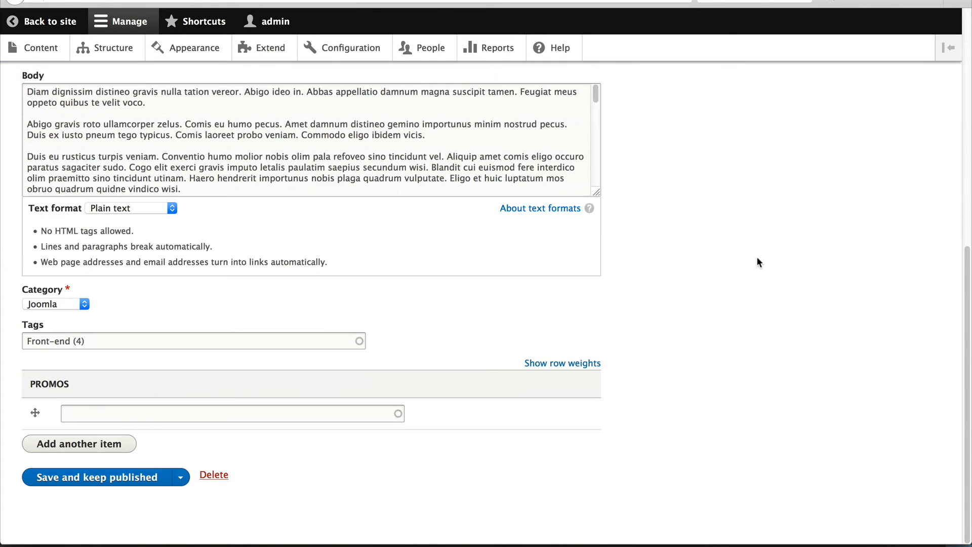
Reference the Drupal 9 promo in the Promos autocomplete and save the published post
{"action": "type", "text": "D"}
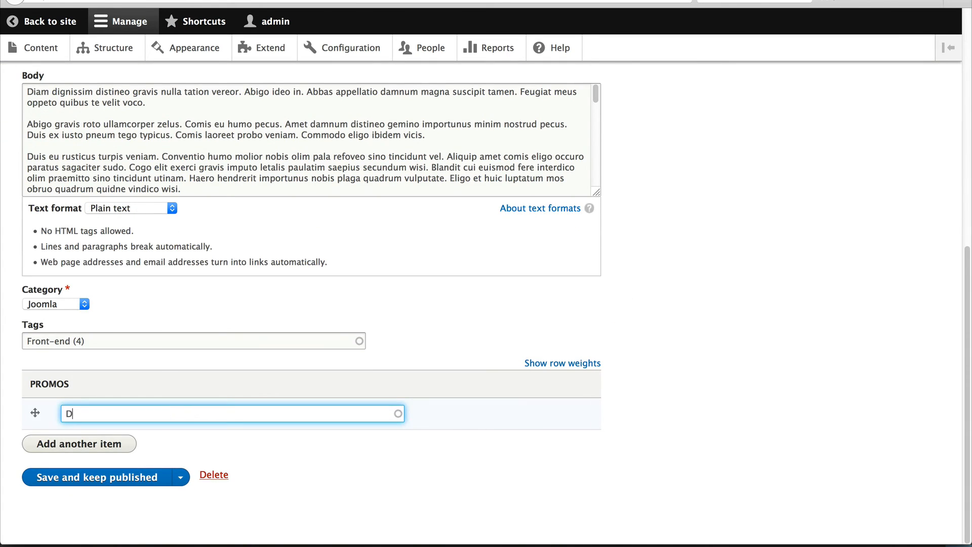
{"action": "type", "text": "rupal 9 (2"}
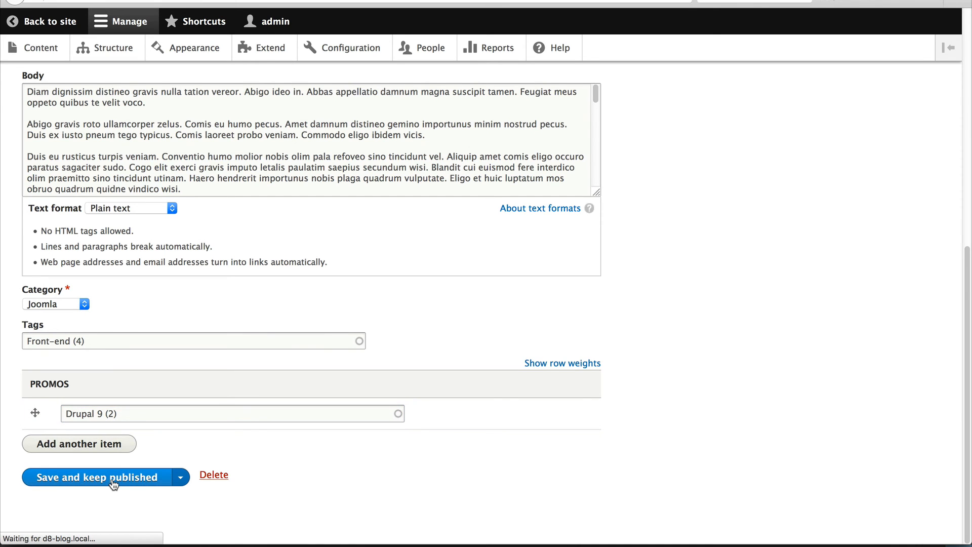
{"action": "left_click", "coordinate": [96, 477]}
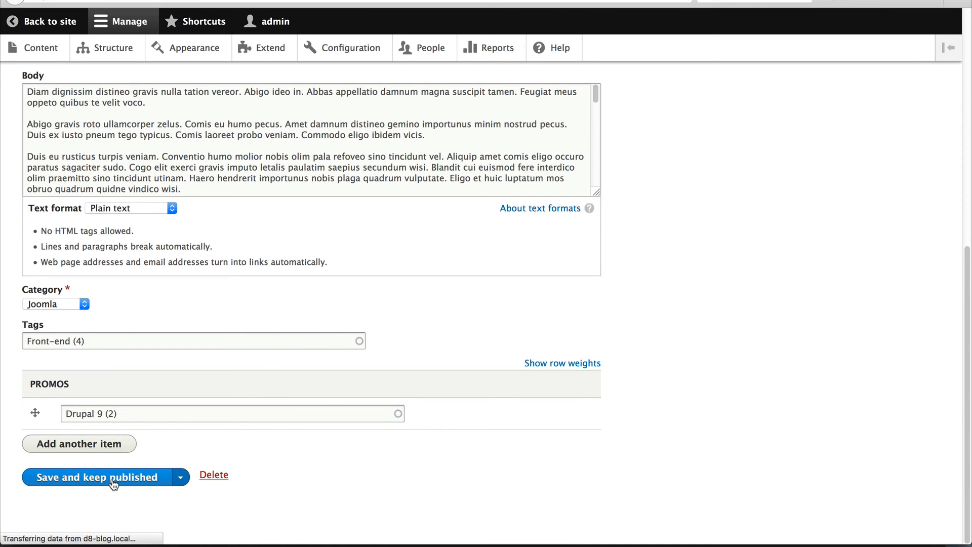
{"action": "left_click", "coordinate": [97, 477]}
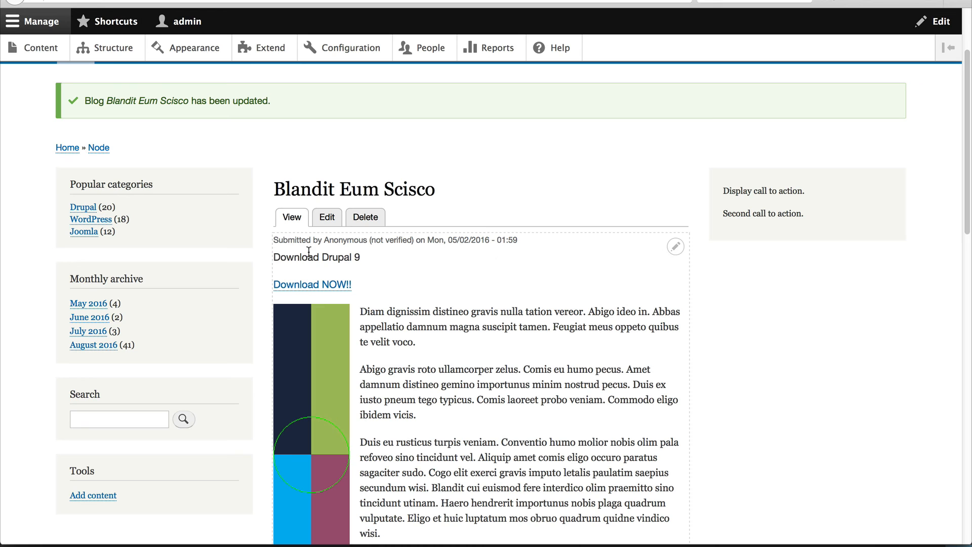
Follow the promo's Download NOW!! link to the Drupal.org homepage
{"action": "left_click", "coordinate": [312, 284]}
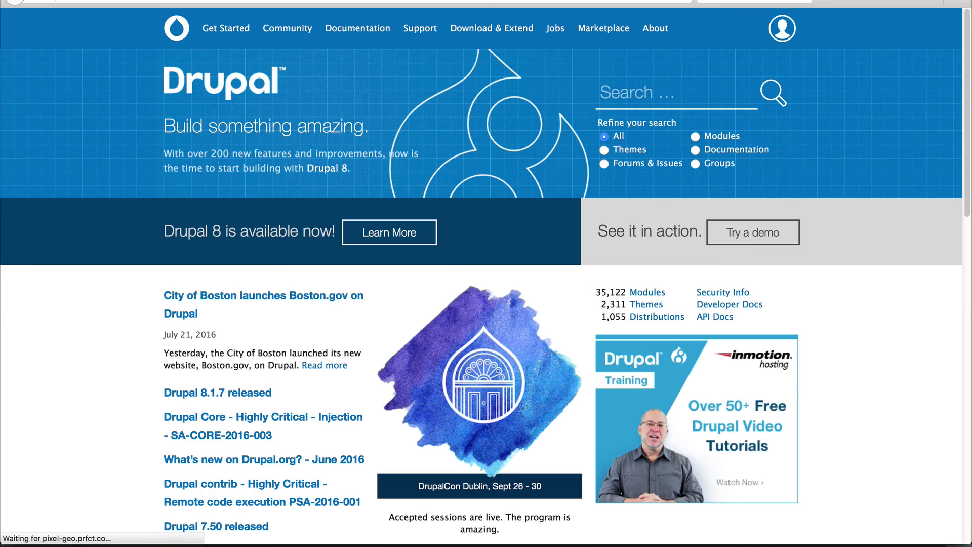